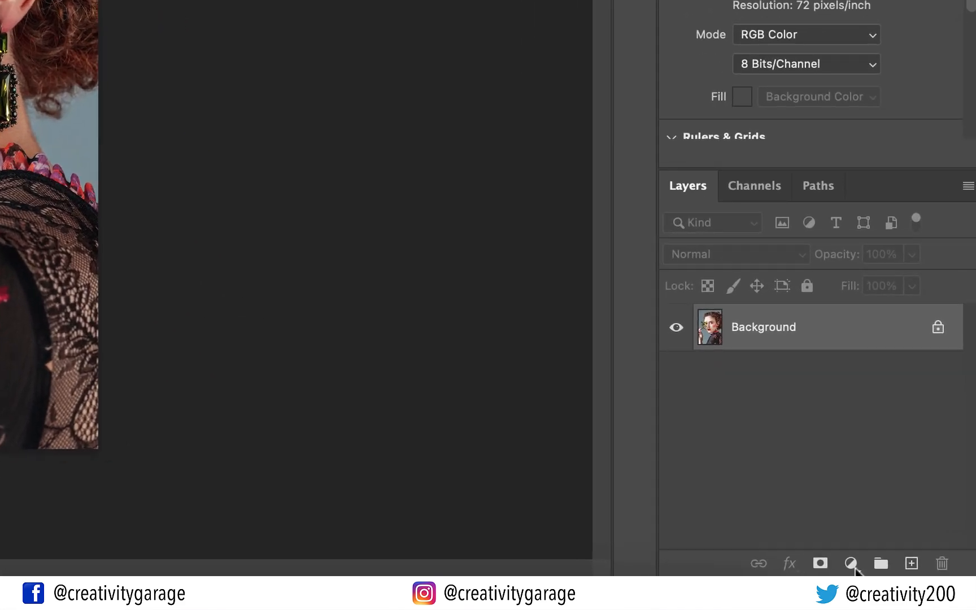
Step: Add a Channel Mixer adjustment layer above the Background portrait, leaving default settings
{"action": "left_click", "coordinate": [851, 563]}
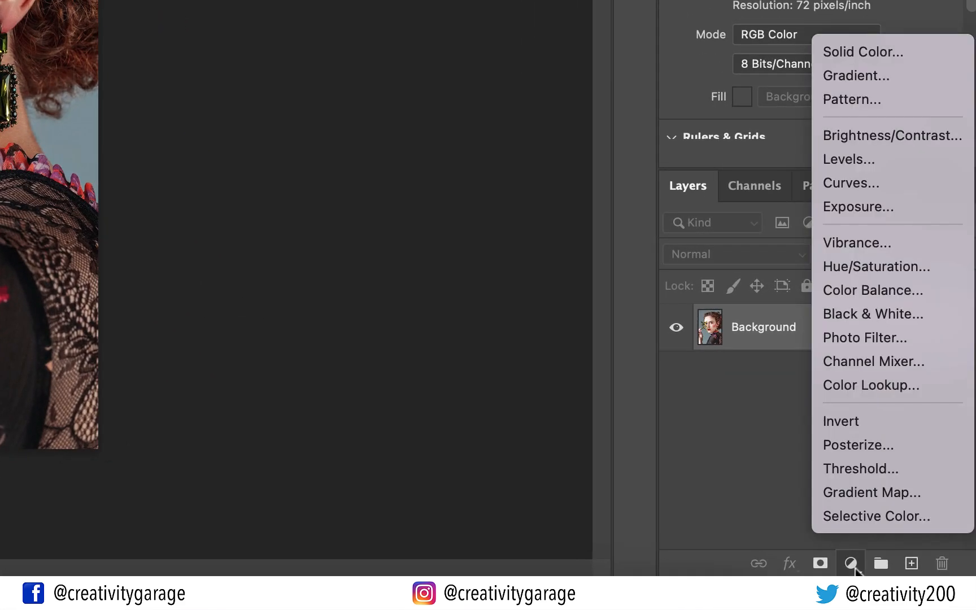
{"action": "mouse_move", "coordinate": [866, 369]}
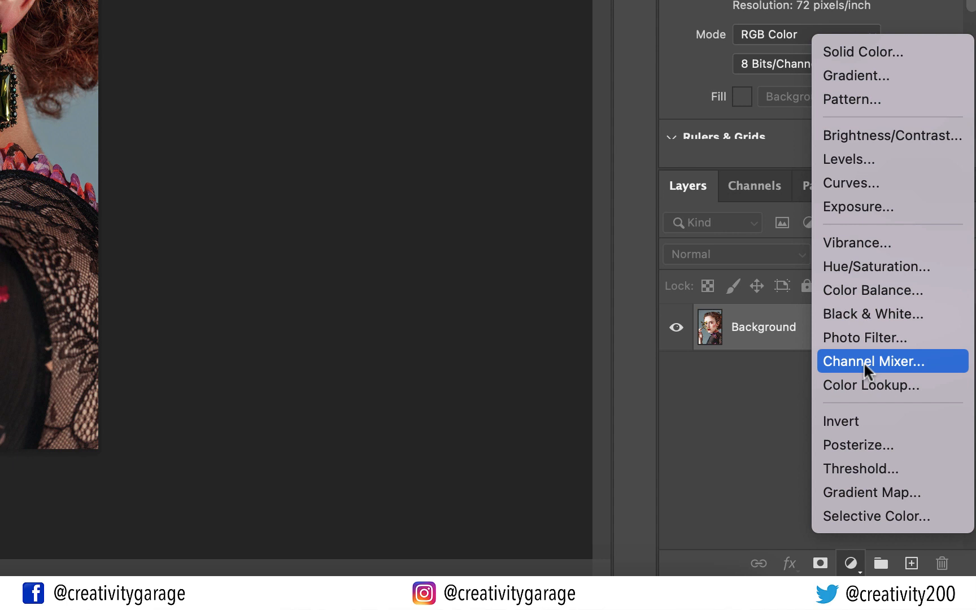
{"action": "left_click", "coordinate": [873, 361]}
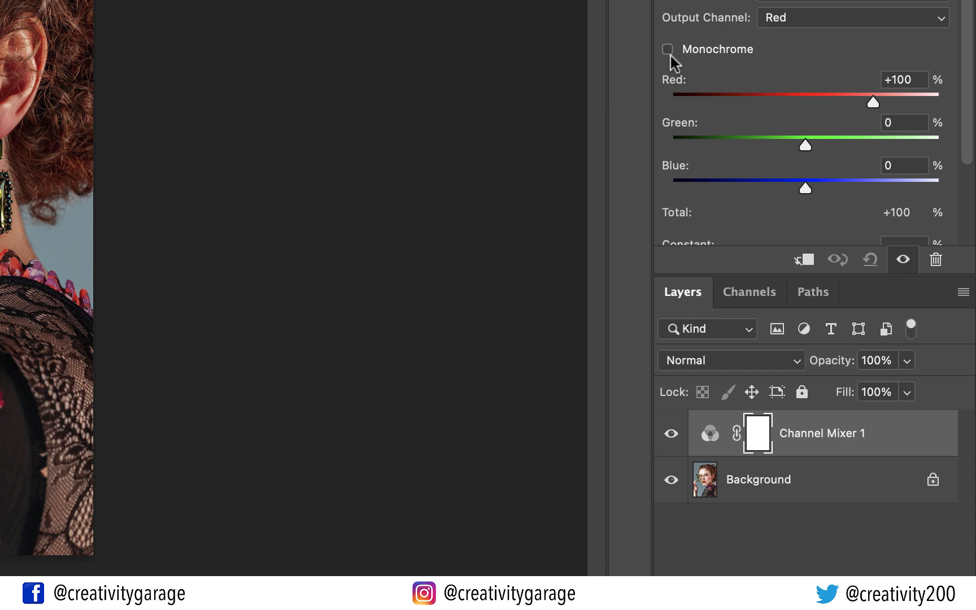
Step: Make the Channel Mixer monochrome with red +24, green +40 and blue +13
{"action": "left_click", "coordinate": [666, 49]}
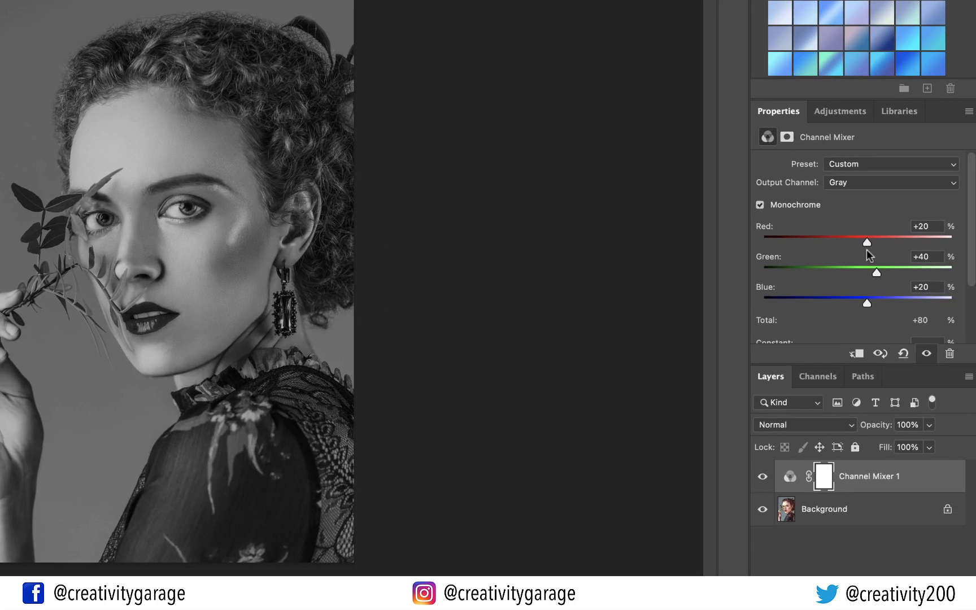
{"action": "left_click_drag", "start_coordinate": [867, 303], "coordinate": [860, 303]}
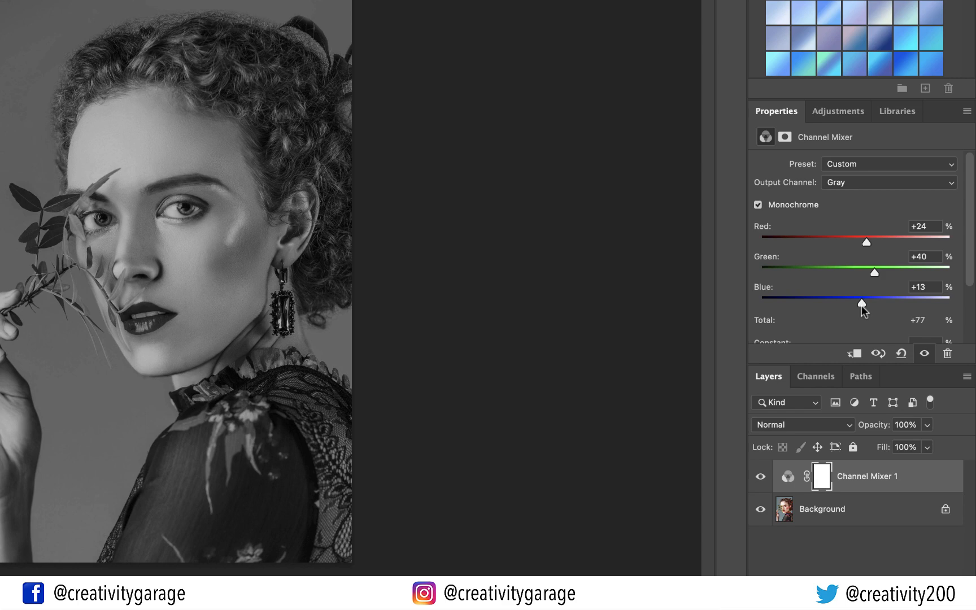
{"action": "left_click_drag", "start_coordinate": [860, 303], "coordinate": [858, 303]}
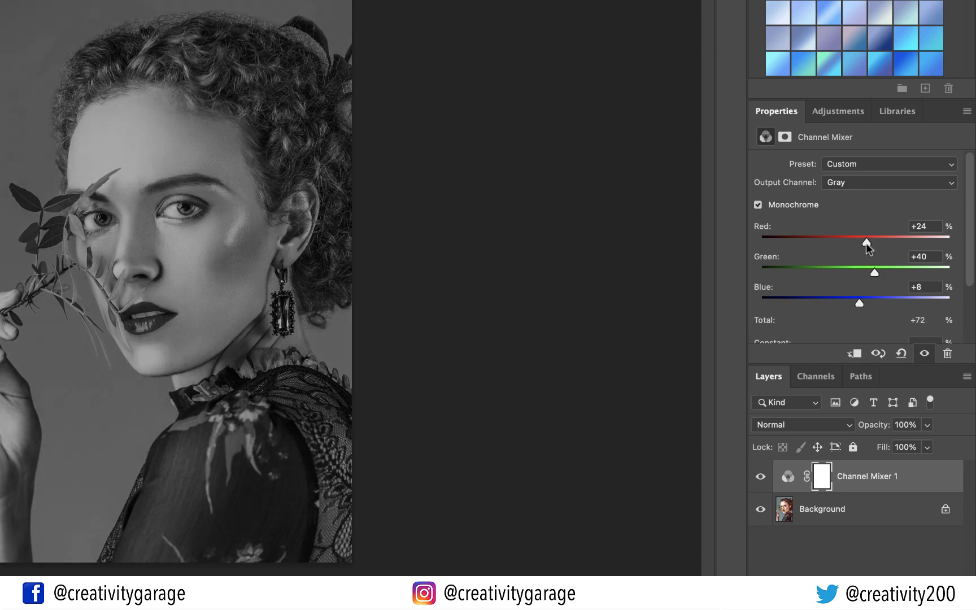
{"action": "left_click_drag", "start_coordinate": [866, 237], "coordinate": [878, 237]}
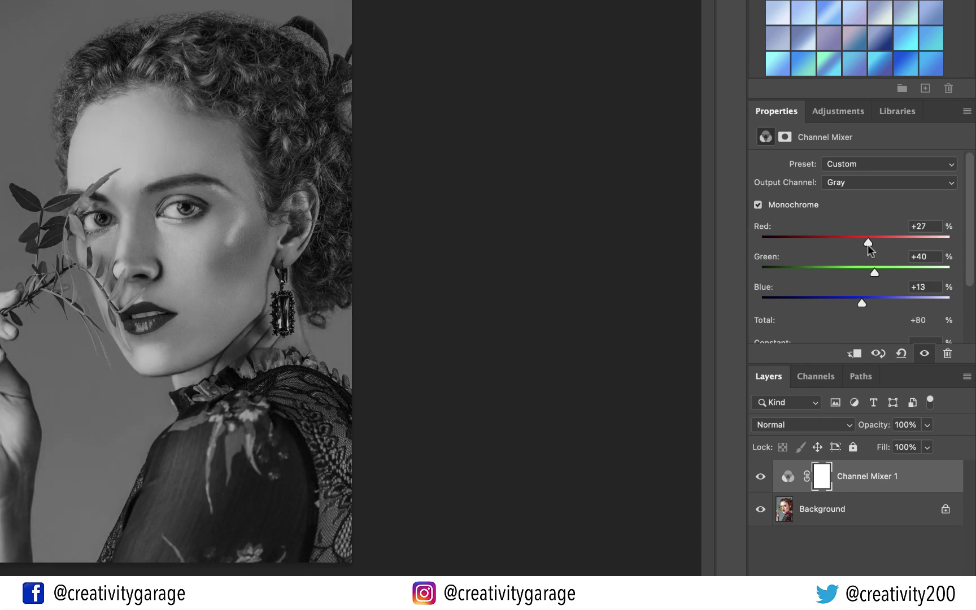
{"action": "left_click_drag", "start_coordinate": [868, 237], "coordinate": [865, 236]}
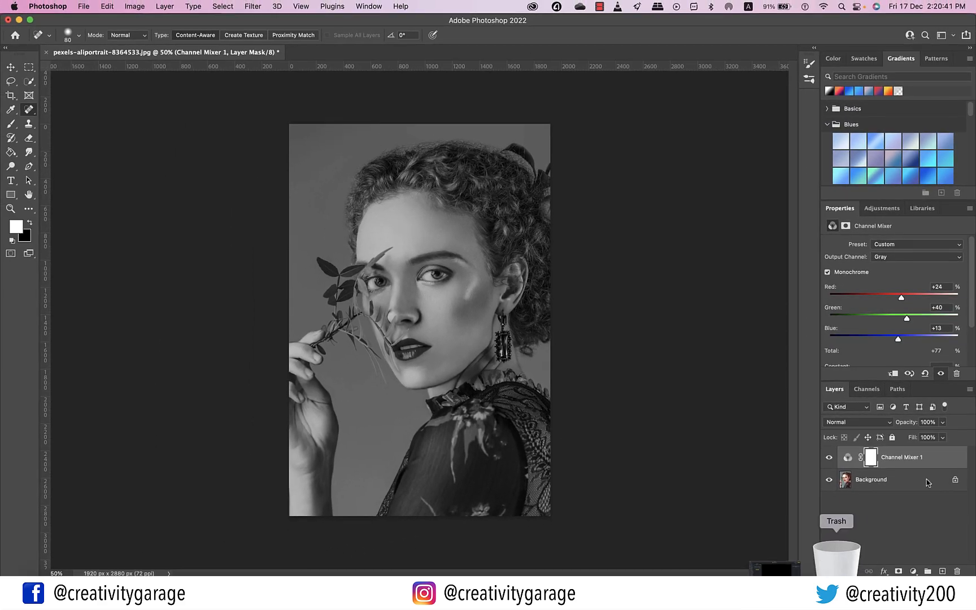
{"action": "mouse_move", "coordinate": [936, 539]}
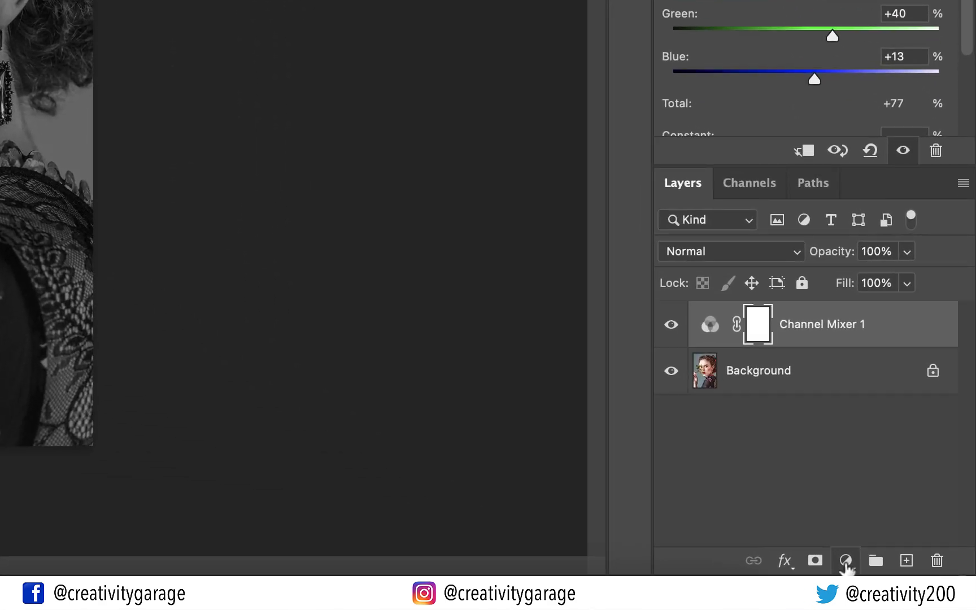
Step: Add a Levels layer and narrow its output range, lifting blacks and dimming whites
{"action": "left_click", "coordinate": [845, 560]}
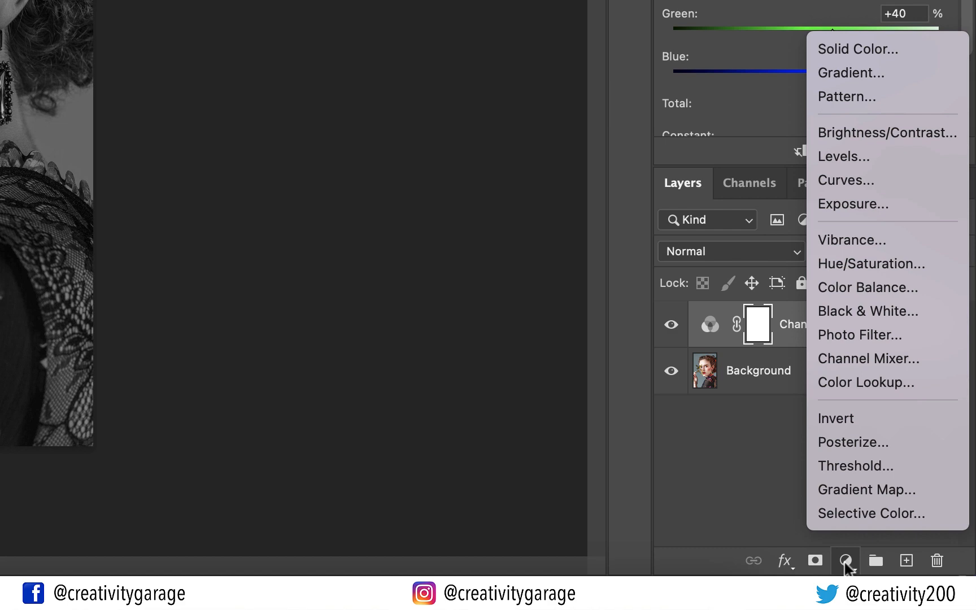
{"action": "left_click", "coordinate": [843, 156]}
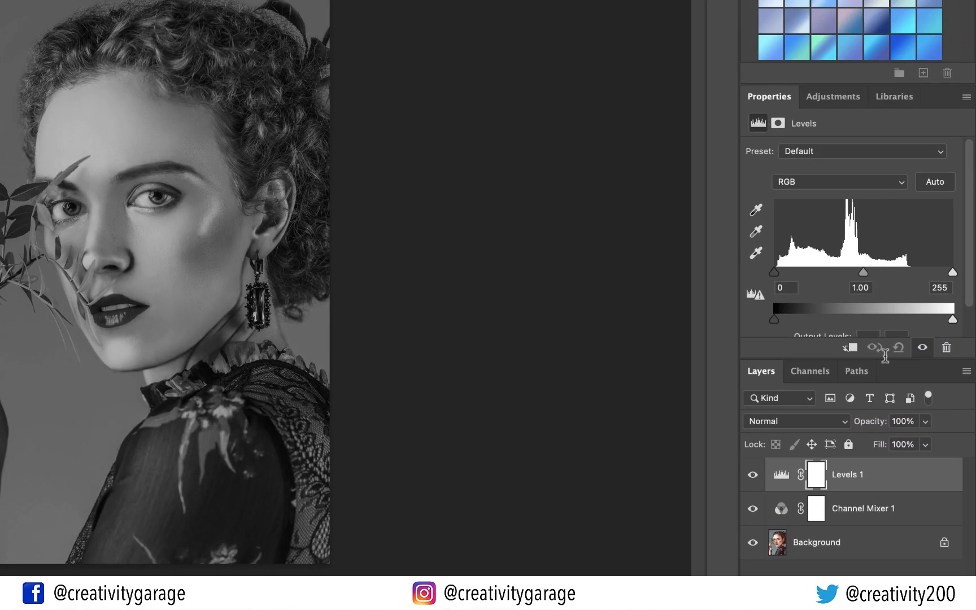
{"action": "left_click_drag", "start_coordinate": [772, 319], "coordinate": [780, 318]}
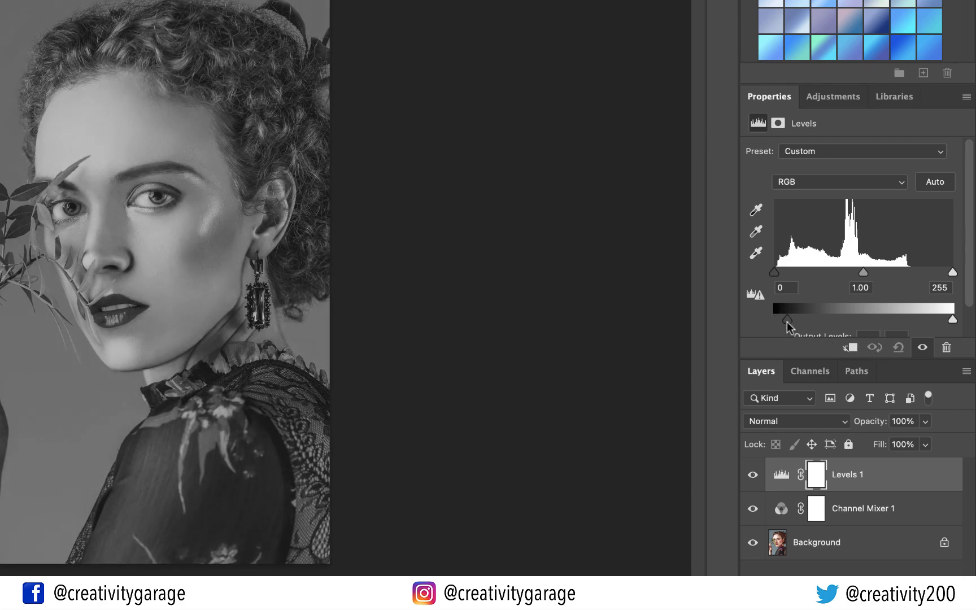
{"action": "left_click_drag", "start_coordinate": [770, 318], "coordinate": [804, 318]}
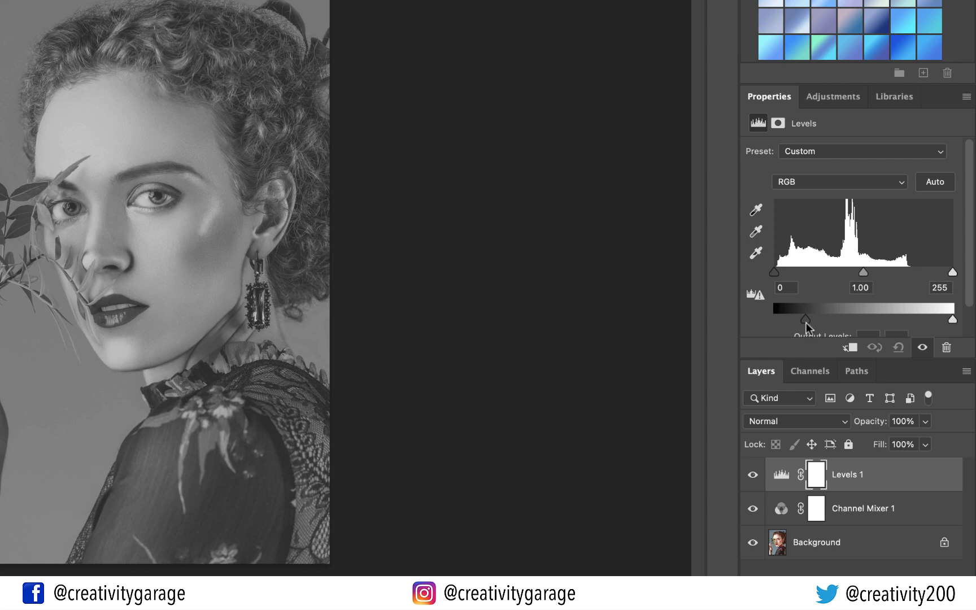
{"action": "left_click_drag", "start_coordinate": [802, 319], "coordinate": [815, 319]}
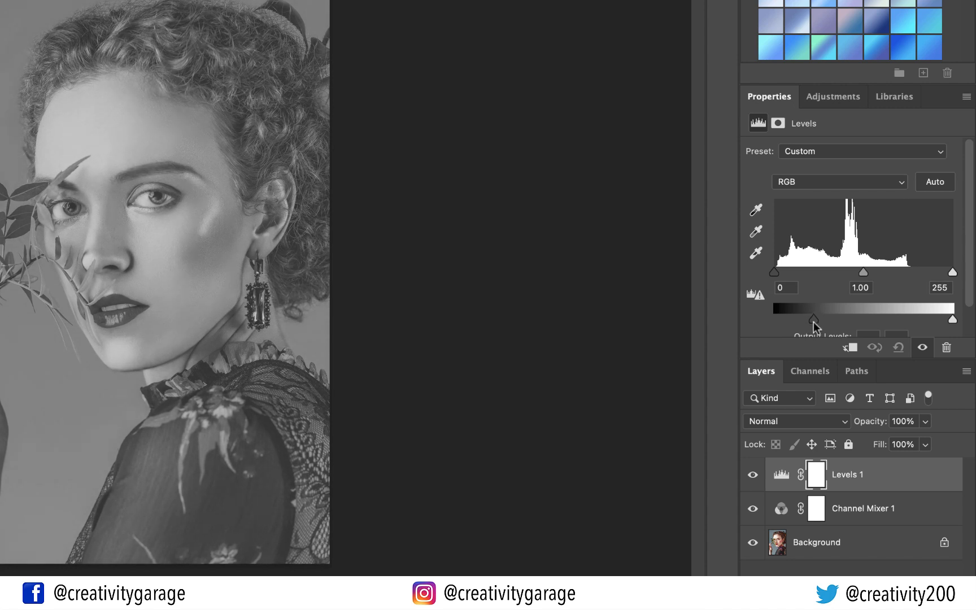
{"action": "left_click_drag", "start_coordinate": [811, 318], "coordinate": [926, 318]}
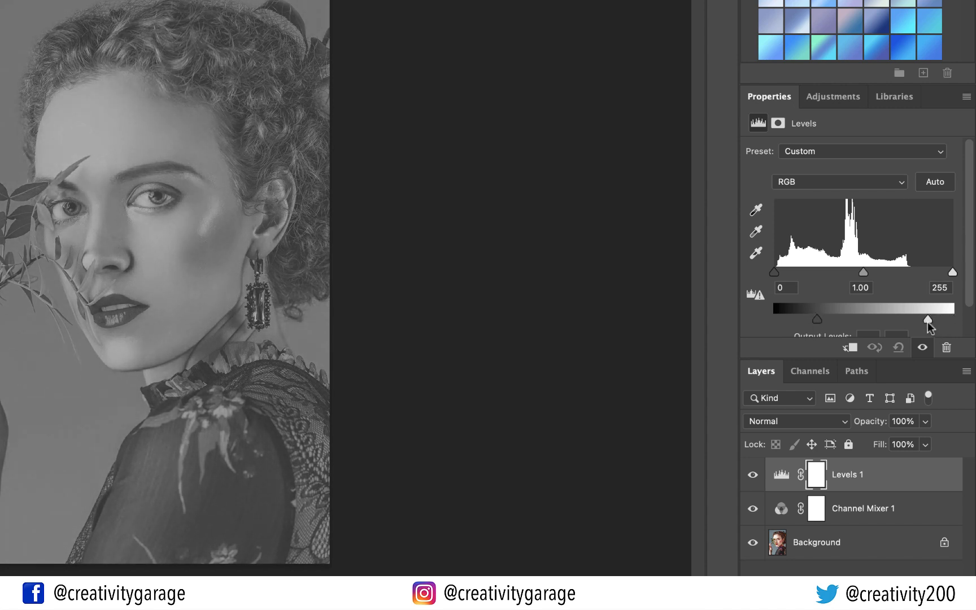
{"action": "left_click_drag", "start_coordinate": [926, 319], "coordinate": [920, 319]}
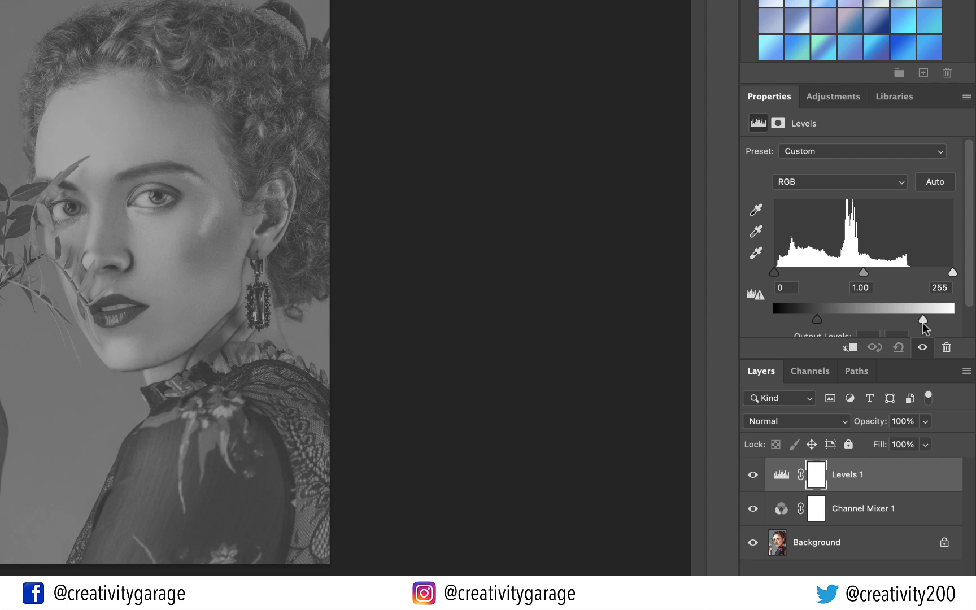
{"action": "mouse_move", "coordinate": [805, 351]}
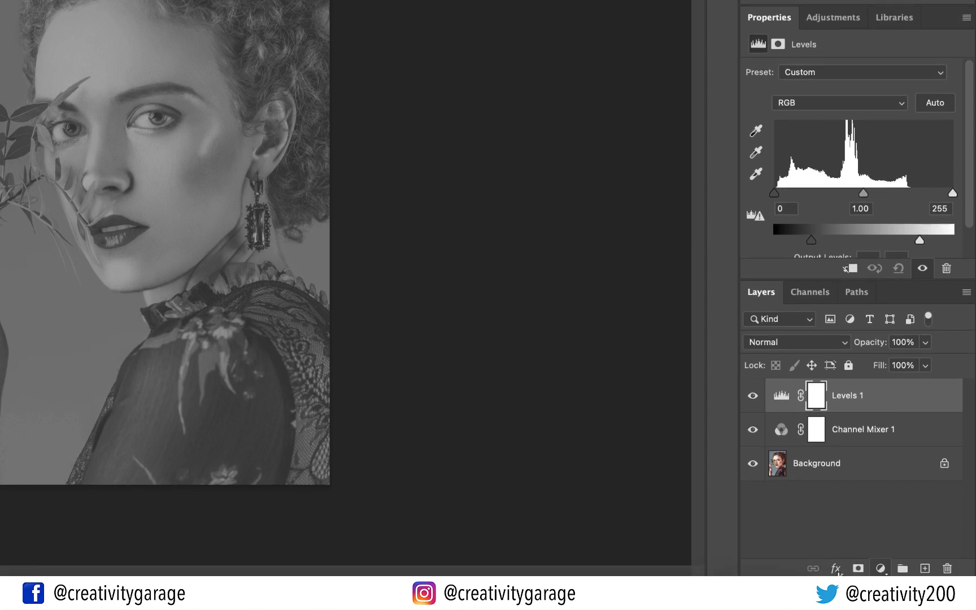
Step: Give the Levels layer a reversed radial Gradient Overlay in Screen mode at 30% opacity
{"action": "left_click", "coordinate": [834, 568]}
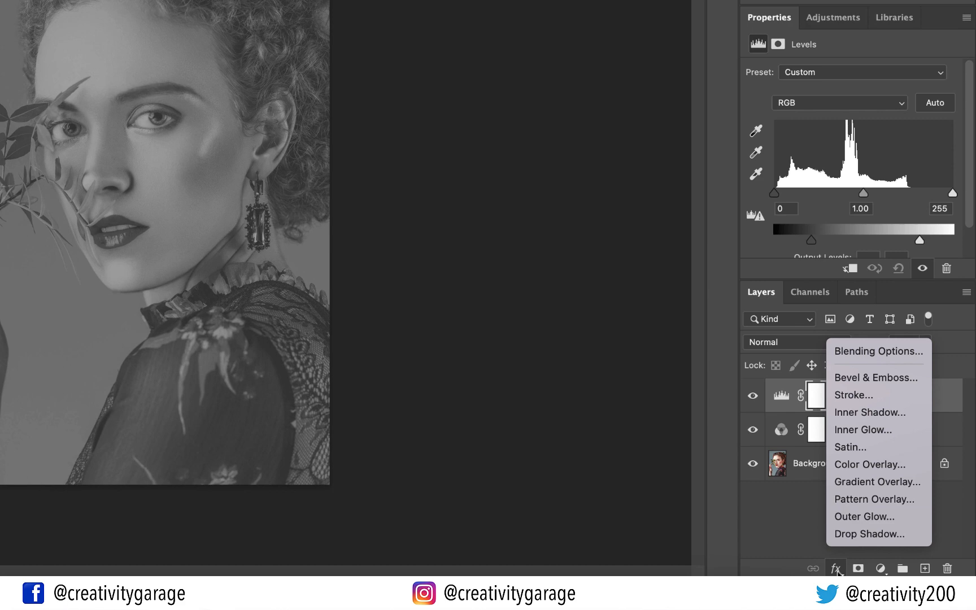
{"action": "mouse_move", "coordinate": [869, 533]}
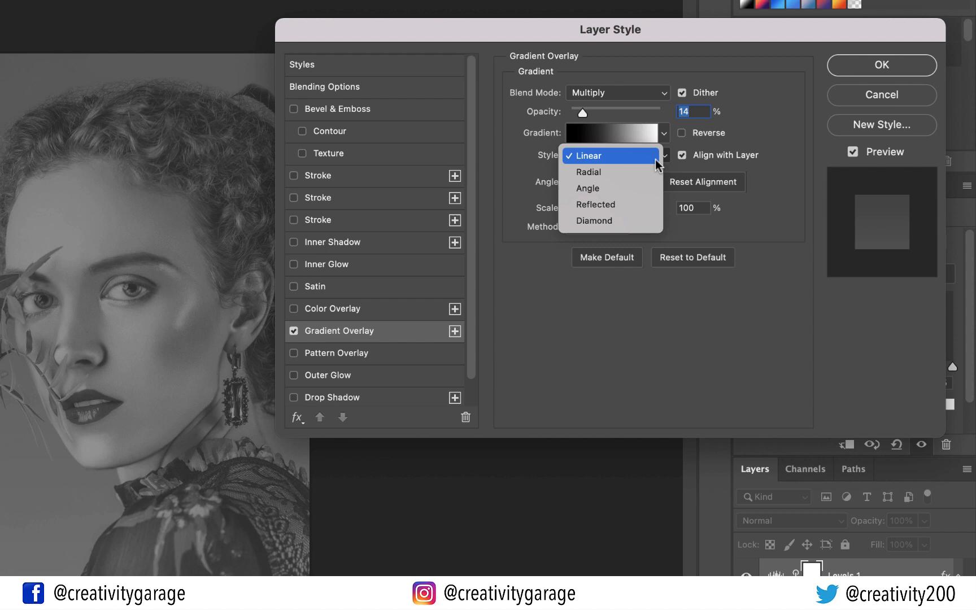
{"action": "mouse_move", "coordinate": [605, 188]}
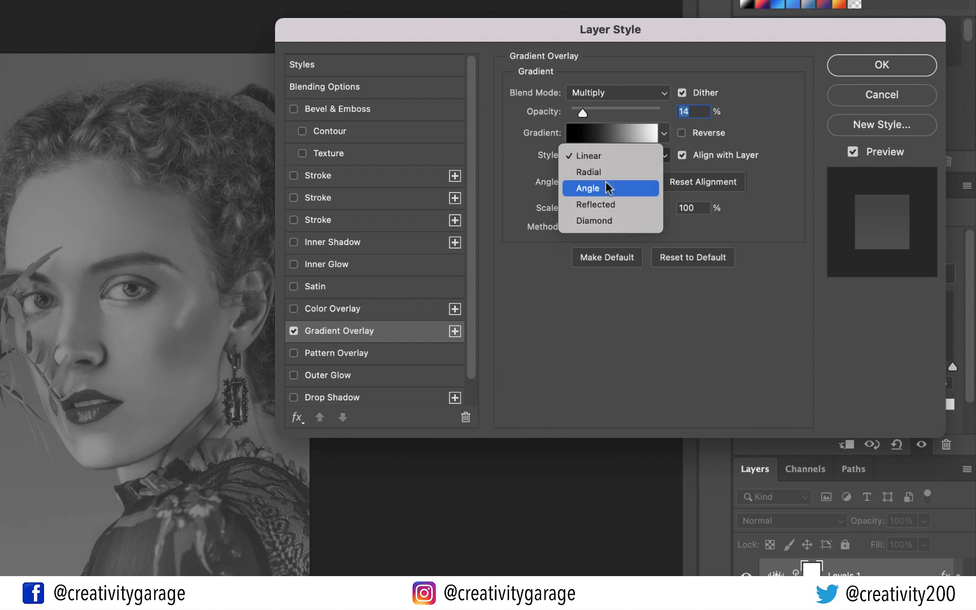
{"action": "left_click", "coordinate": [588, 171]}
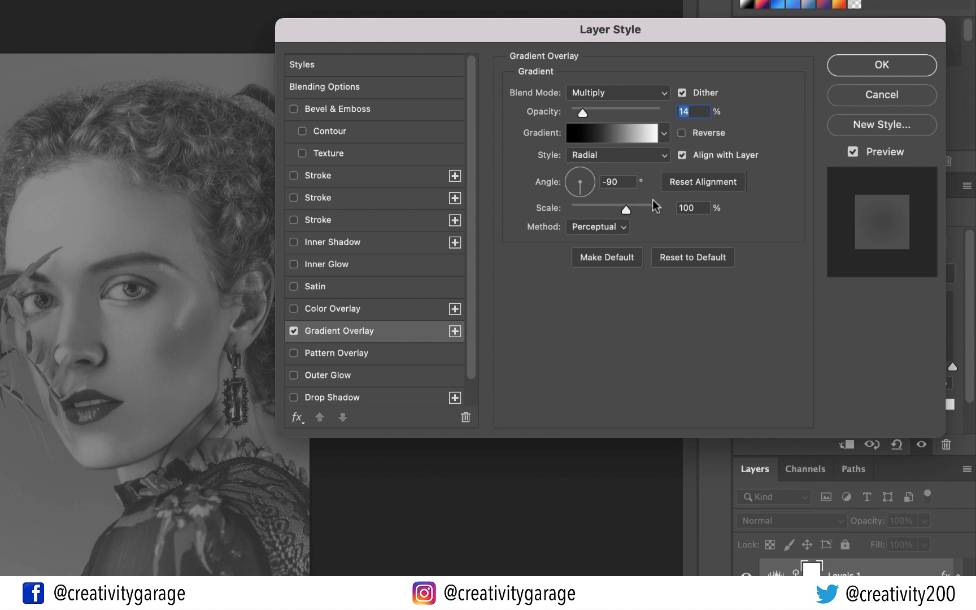
{"action": "left_click", "coordinate": [682, 133]}
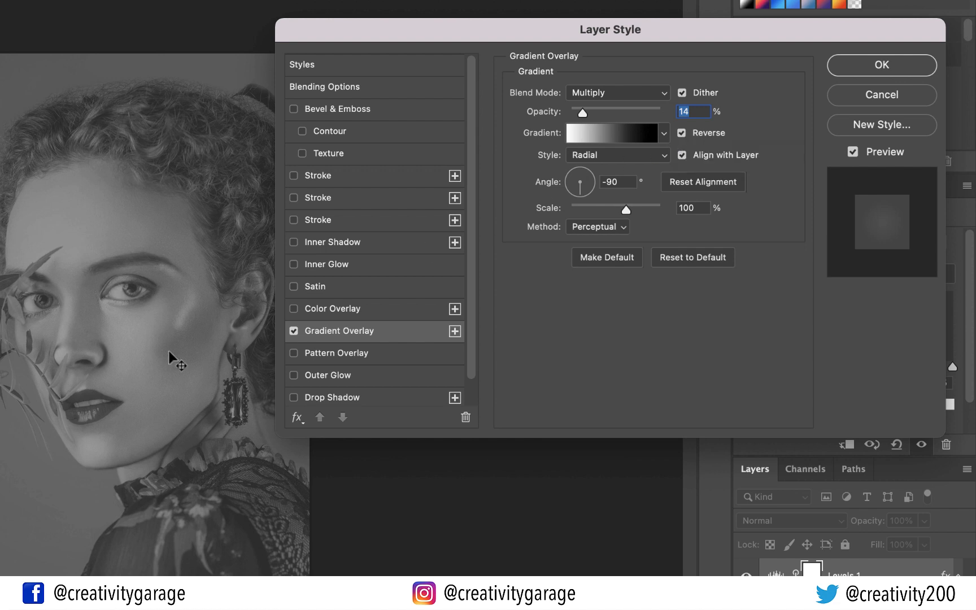
{"action": "mouse_move", "coordinate": [119, 329]}
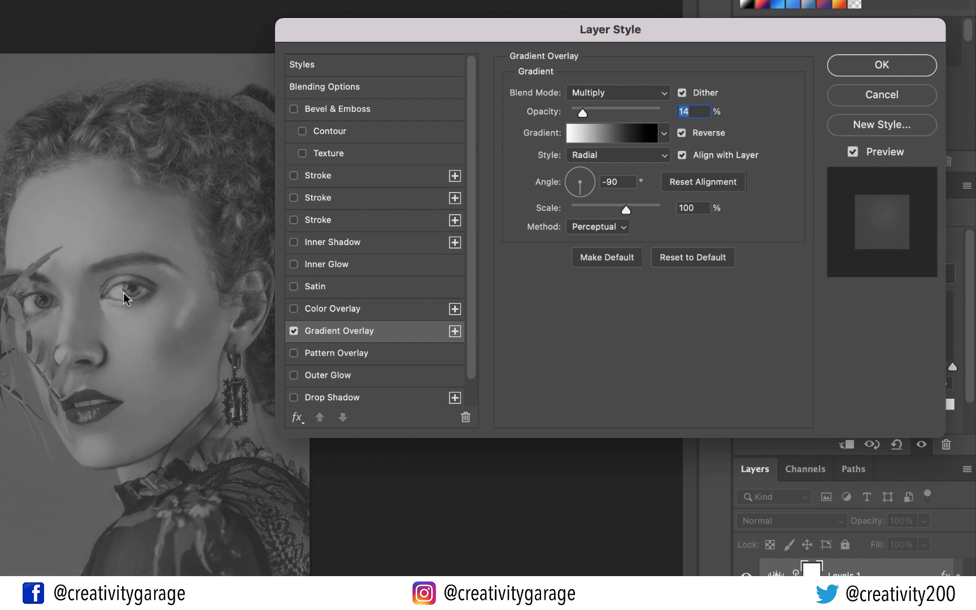
{"action": "mouse_move", "coordinate": [362, 211]}
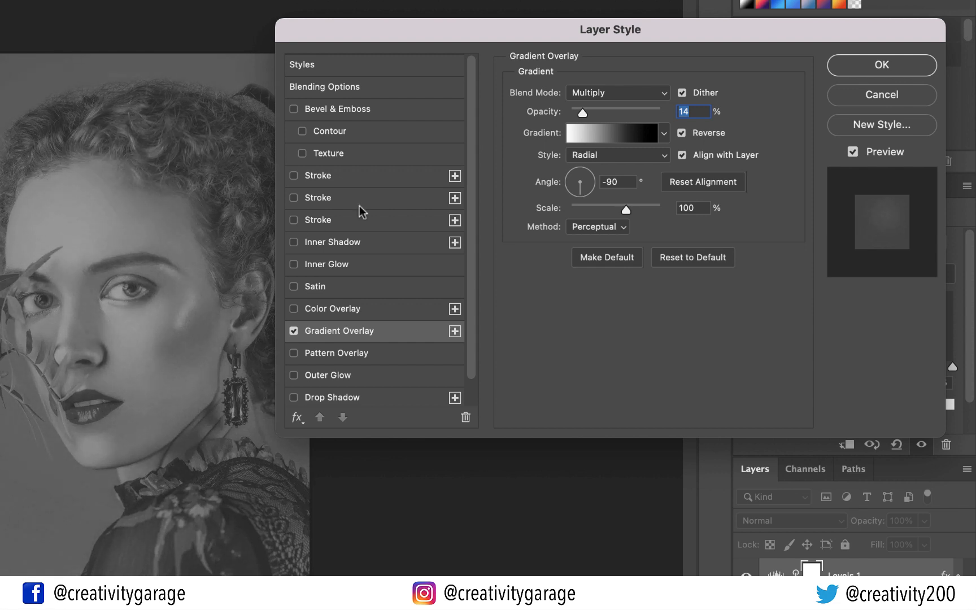
{"action": "left_click", "coordinate": [617, 93]}
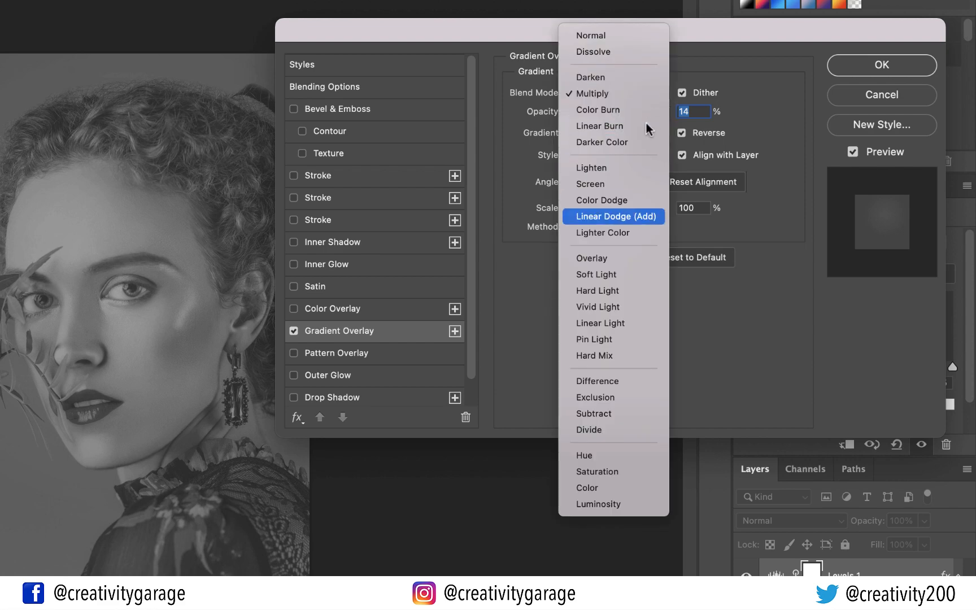
{"action": "left_click", "coordinate": [590, 183]}
{"action": "type", "text": "30"}
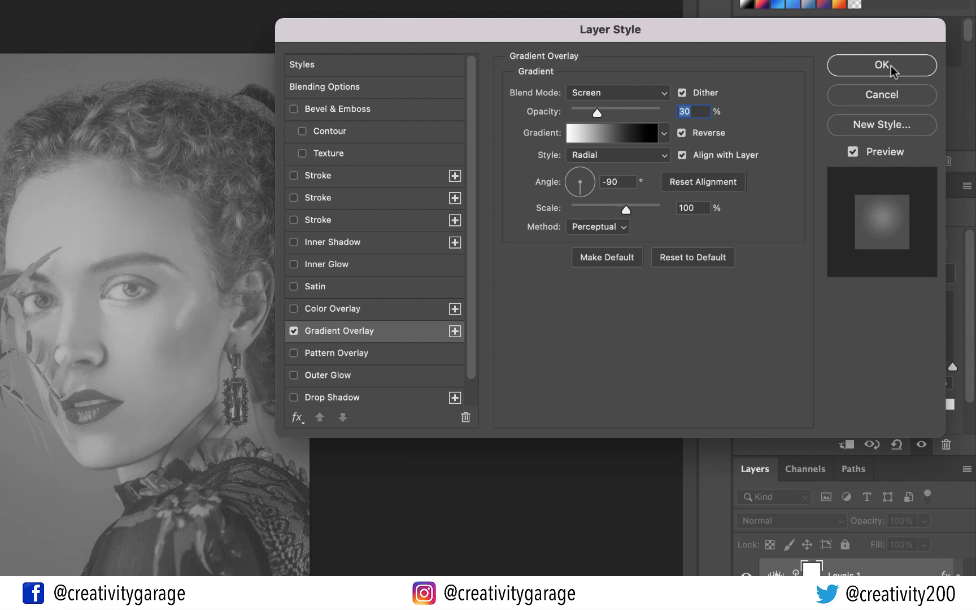
{"action": "left_click", "coordinate": [882, 65]}
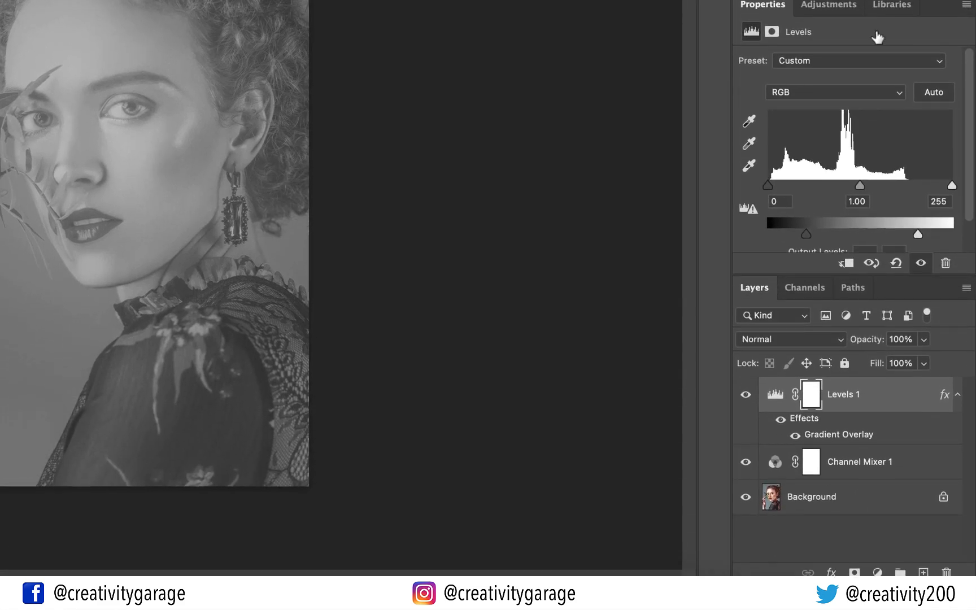
Step: Change the Levels 1 layer's blend mode from Normal to Screen
{"action": "left_click", "coordinate": [790, 338]}
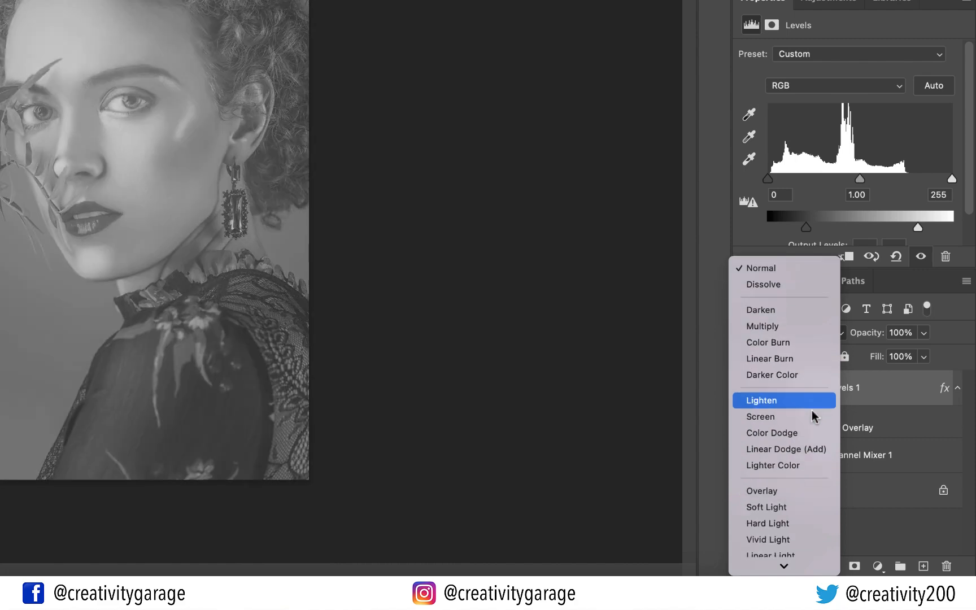
{"action": "left_click", "coordinate": [760, 416]}
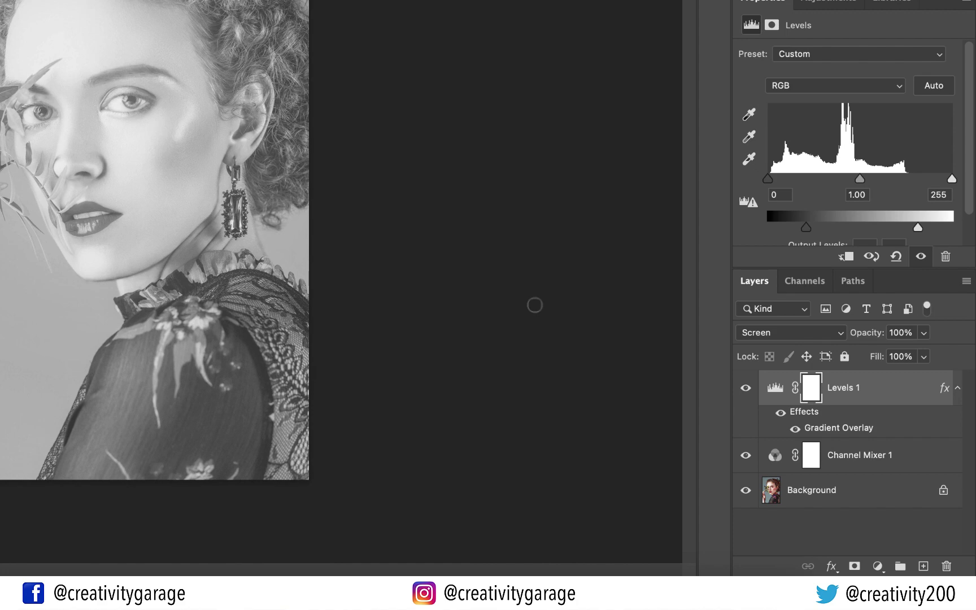
{"action": "left_click", "coordinate": [55, 9]}
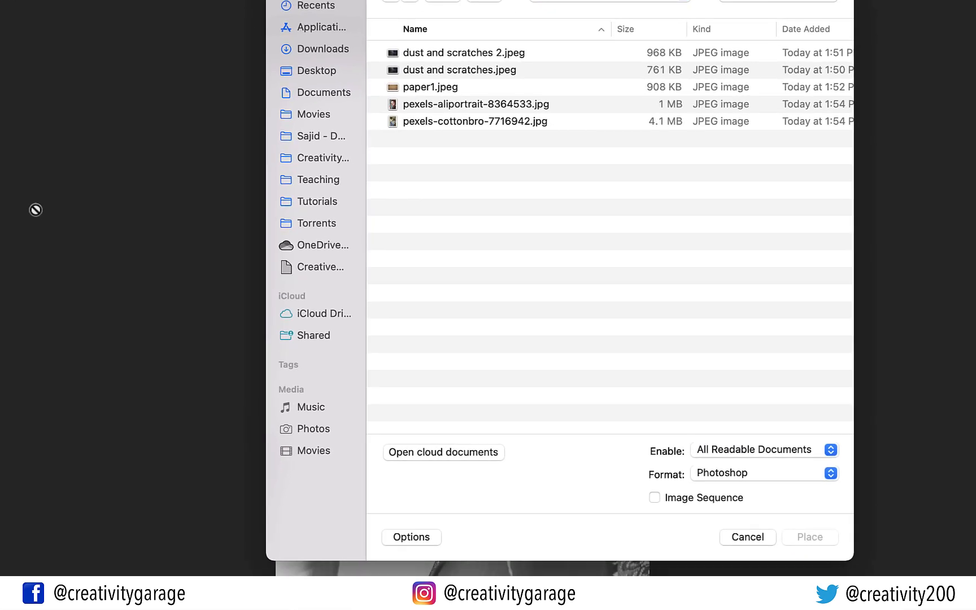
Step: Place 'dust and scratches.jpeg', rotating it upright and stretching it over the whole canvas
{"action": "left_click", "coordinate": [458, 69]}
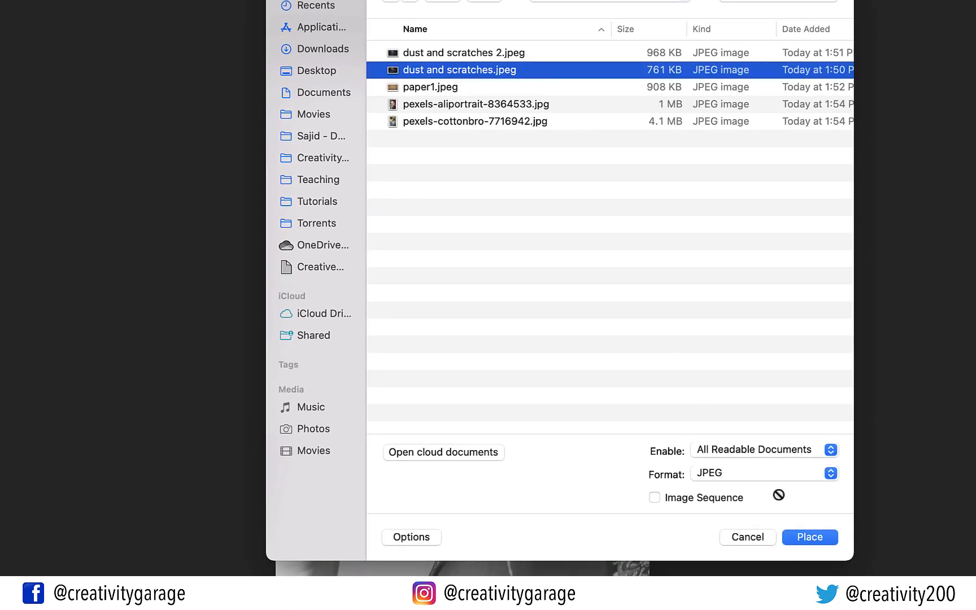
{"action": "mouse_move", "coordinate": [813, 541]}
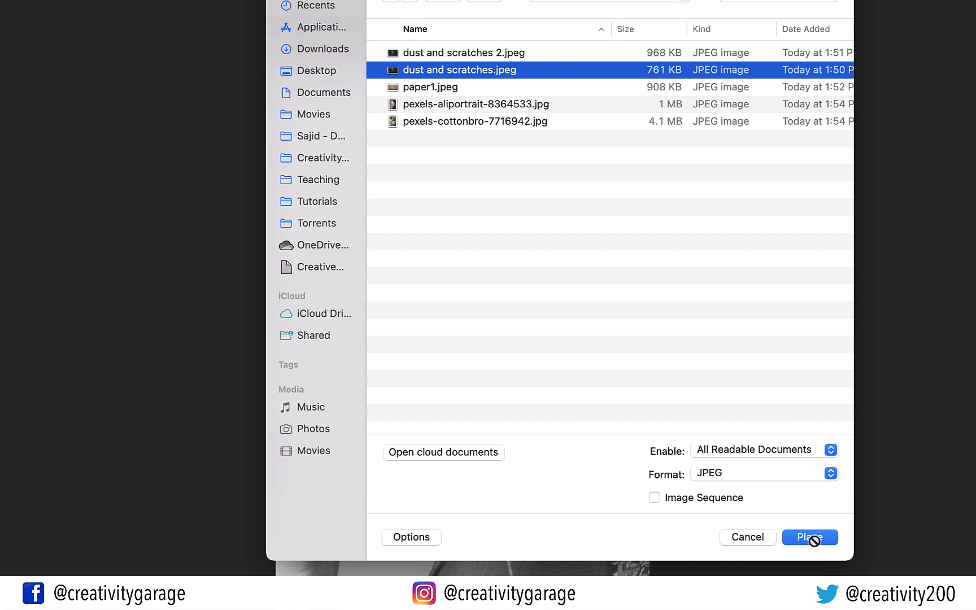
{"action": "left_click", "coordinate": [809, 536]}
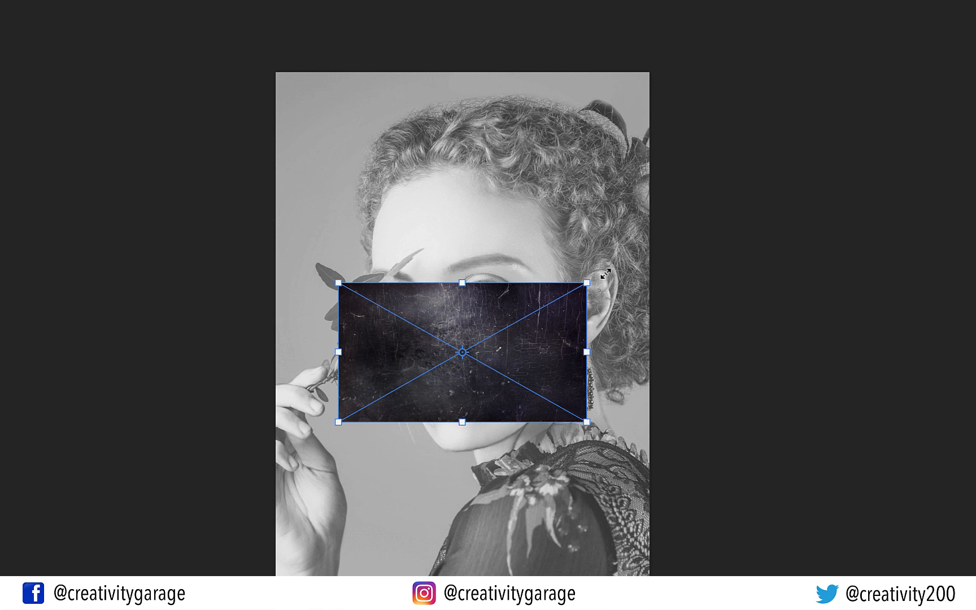
{"action": "key", "text": "shift"}
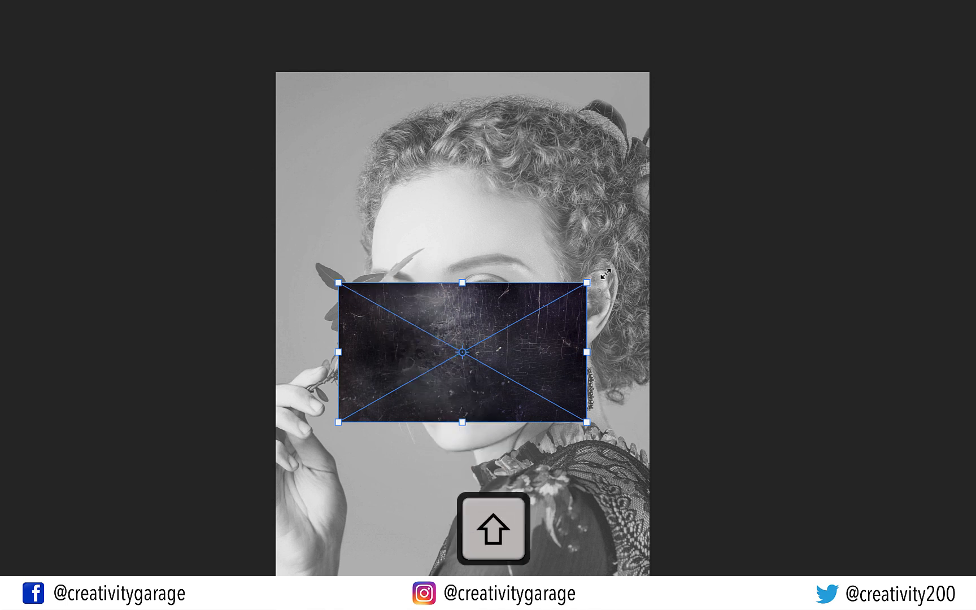
{"action": "key", "text": "shift"}
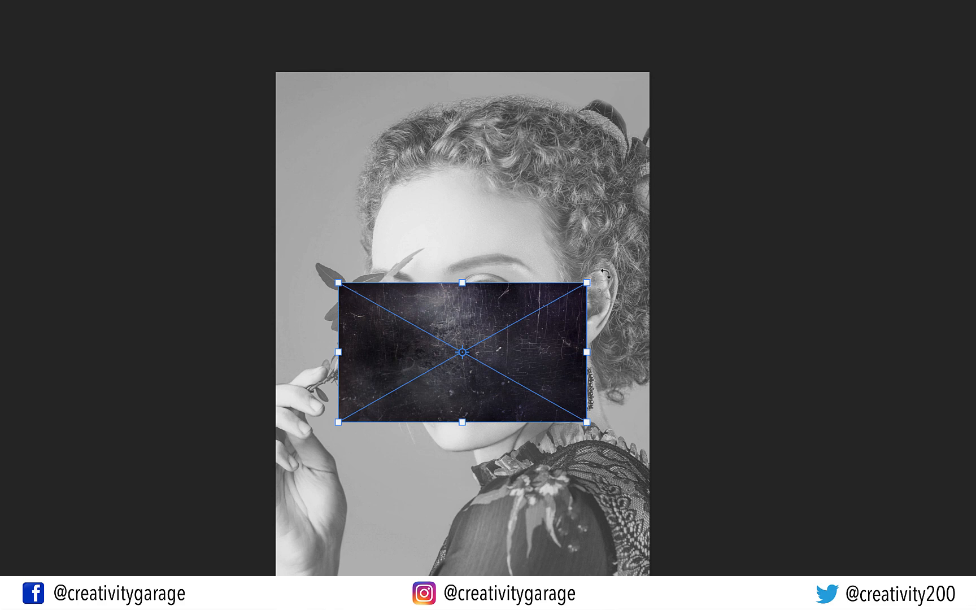
{"action": "left_click_drag", "start_coordinate": [584, 286], "coordinate": [560, 224]}
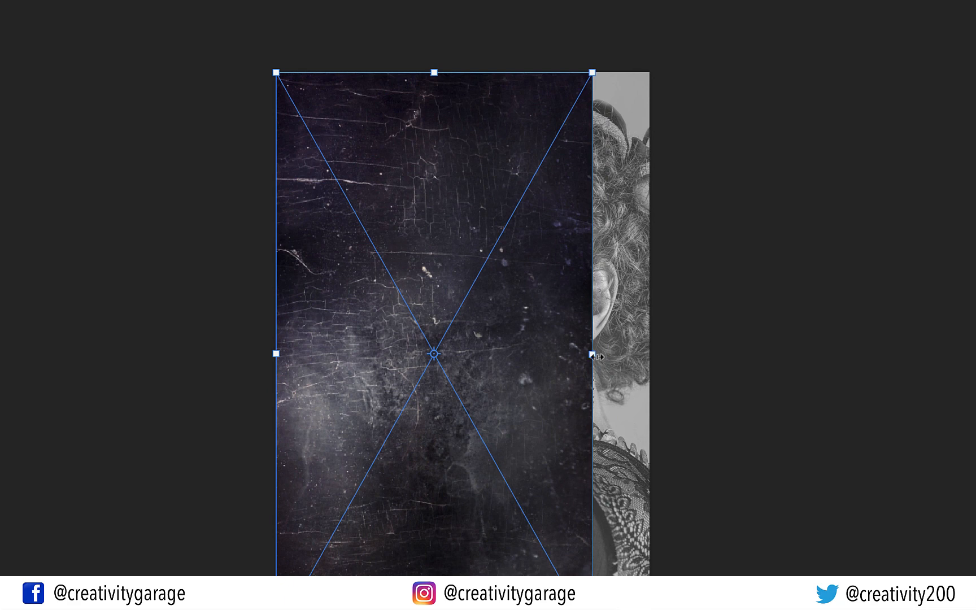
{"action": "left_click_drag", "start_coordinate": [594, 357], "coordinate": [594, 349]}
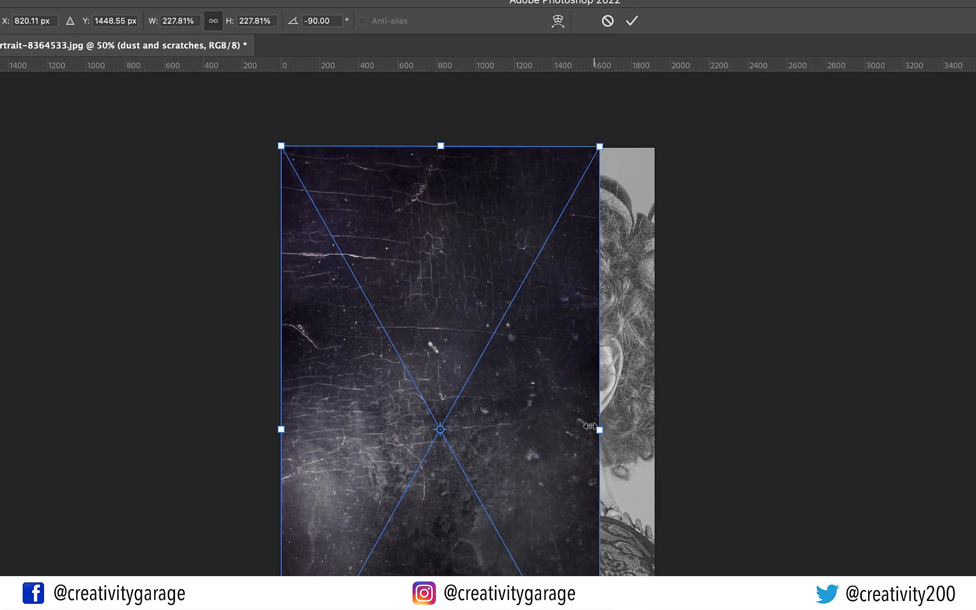
{"action": "left_click_drag", "start_coordinate": [600, 429], "coordinate": [651, 429]}
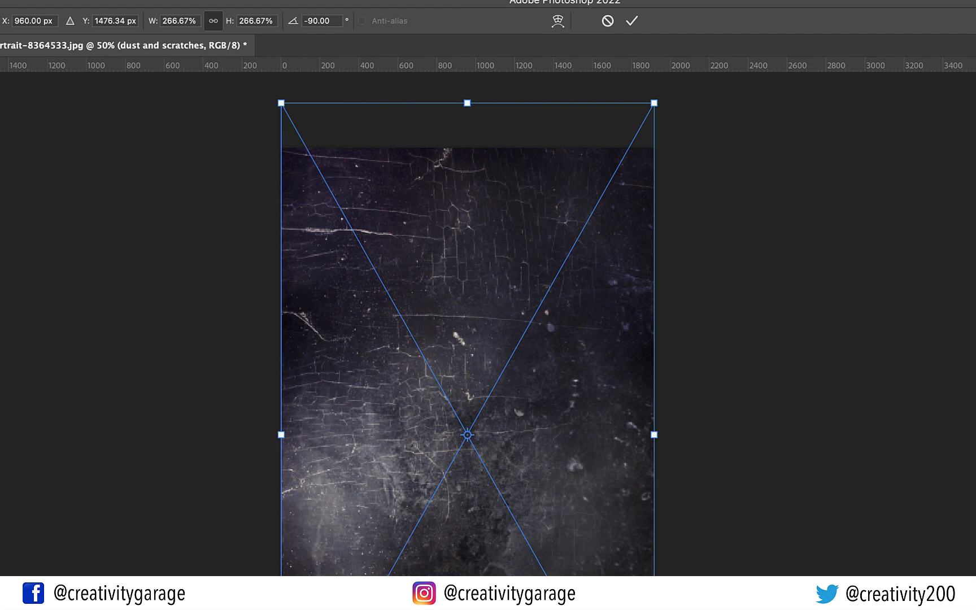
{"action": "key", "text": "Enter"}
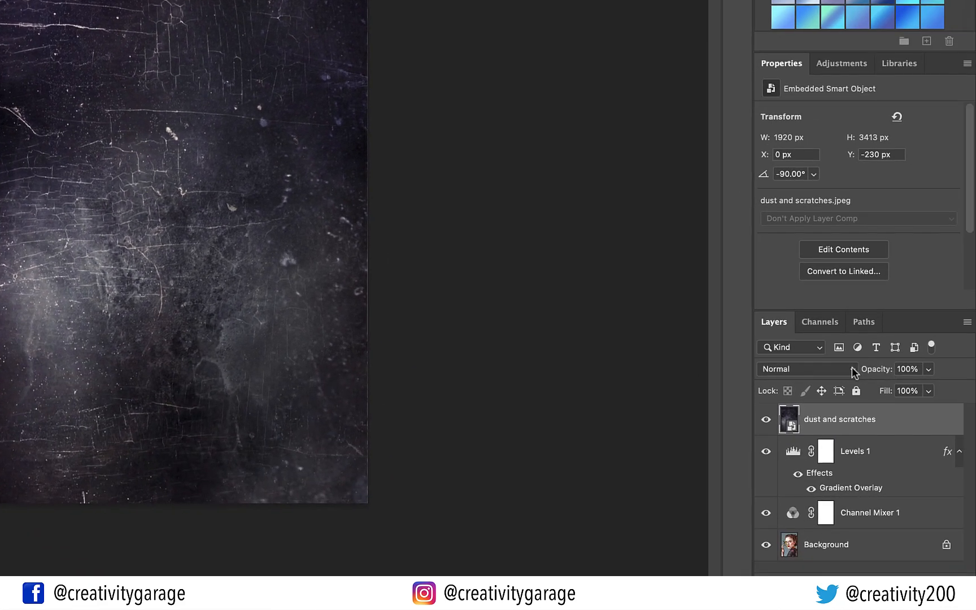
Step: Set the dust and scratches layer's blend mode to Screen
{"action": "left_click", "coordinate": [807, 369]}
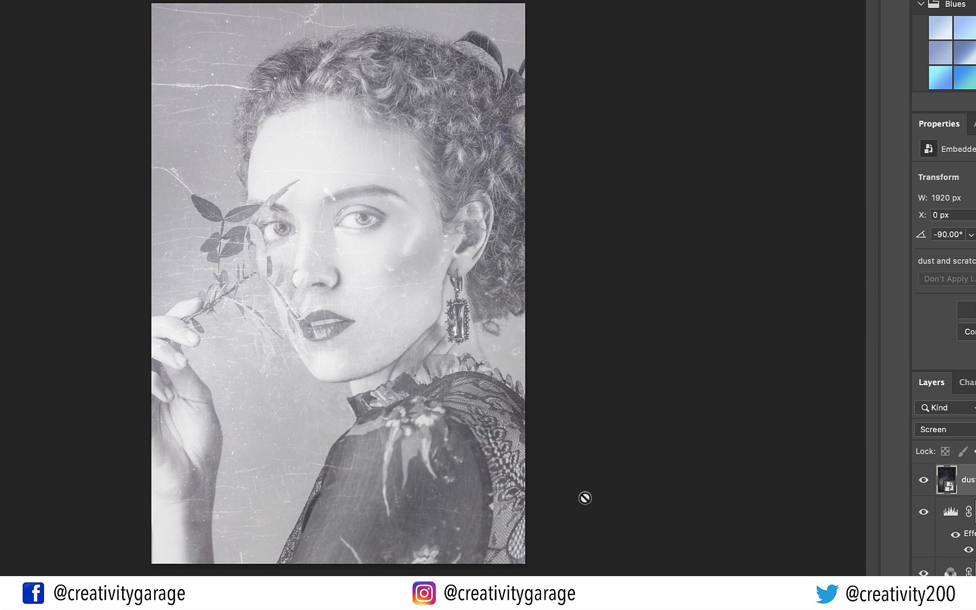
{"action": "mouse_move", "coordinate": [549, 440]}
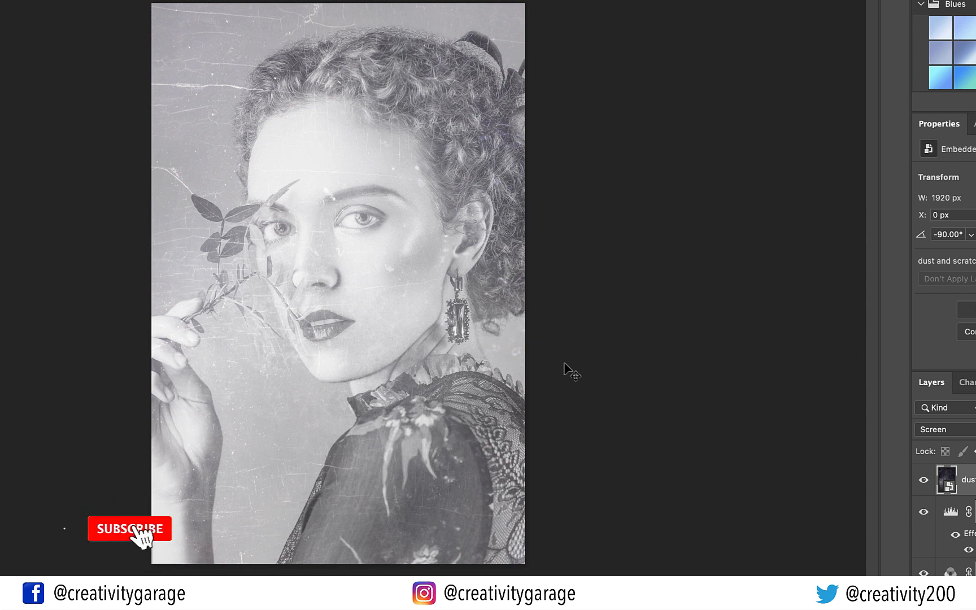
{"action": "left_click", "coordinate": [128, 529]}
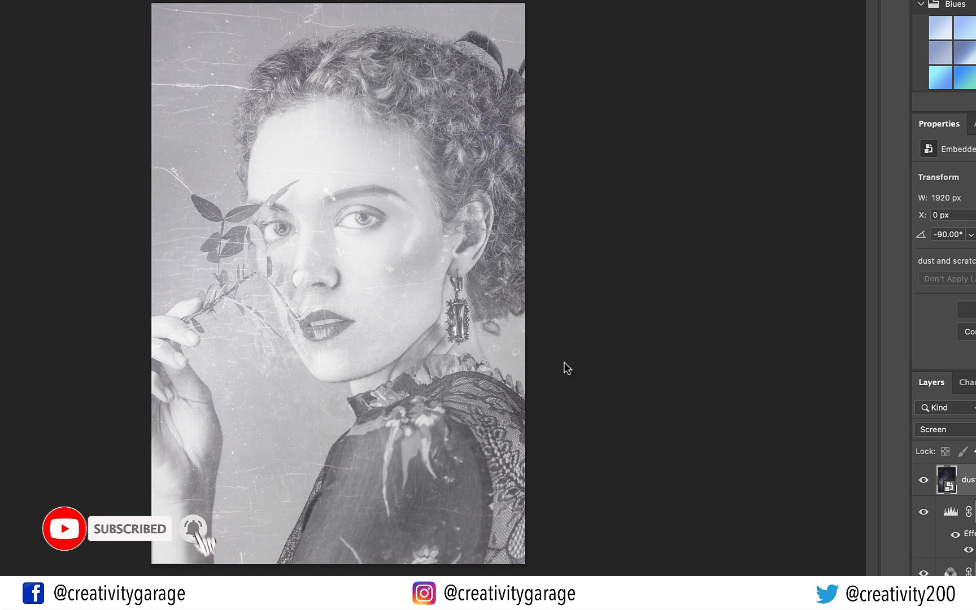
{"action": "left_click", "coordinate": [81, 9]}
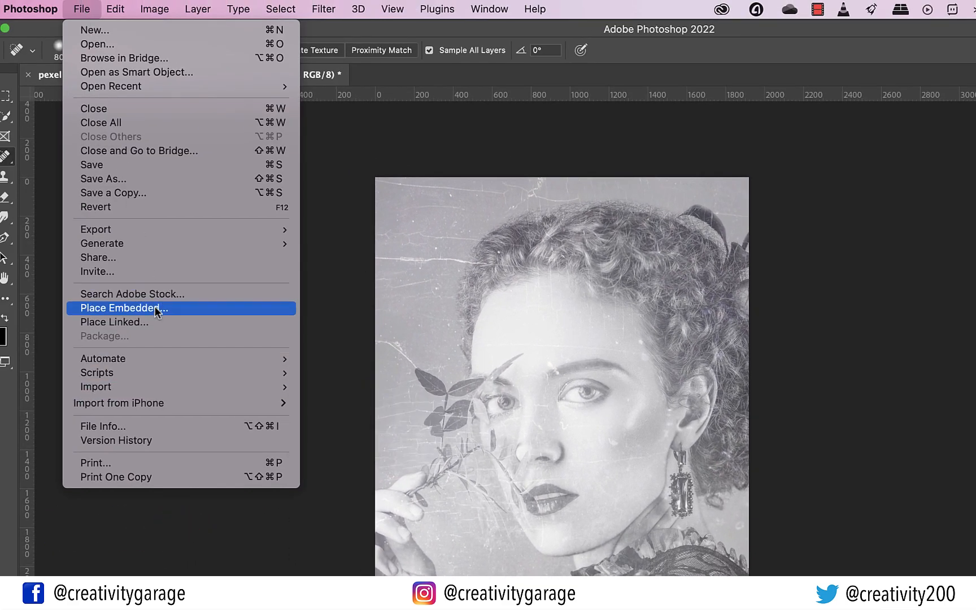
Step: Place 'paper1.jpeg' and stretch it to cover the whole portrait
{"action": "left_click", "coordinate": [123, 307]}
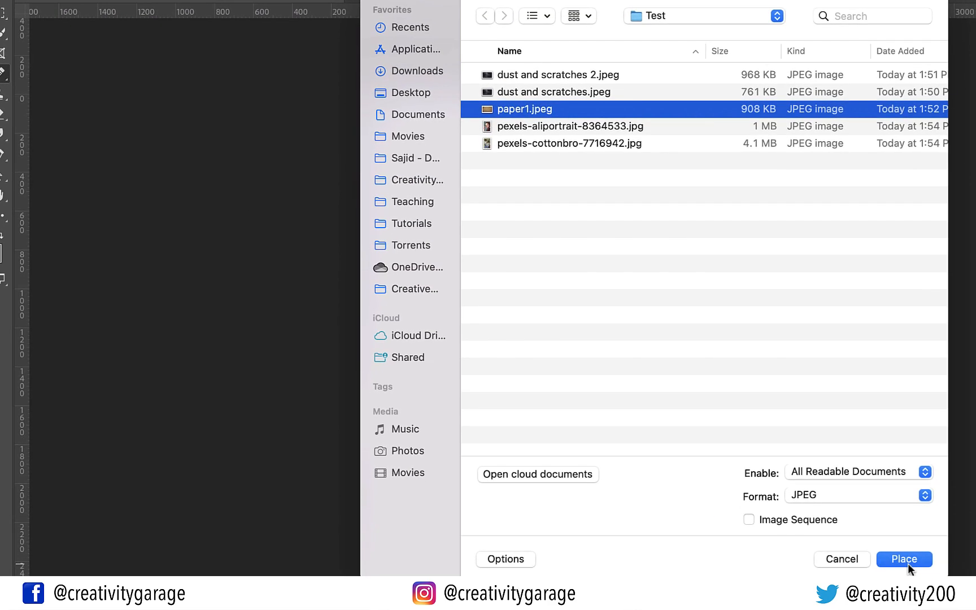
{"action": "left_click", "coordinate": [903, 559]}
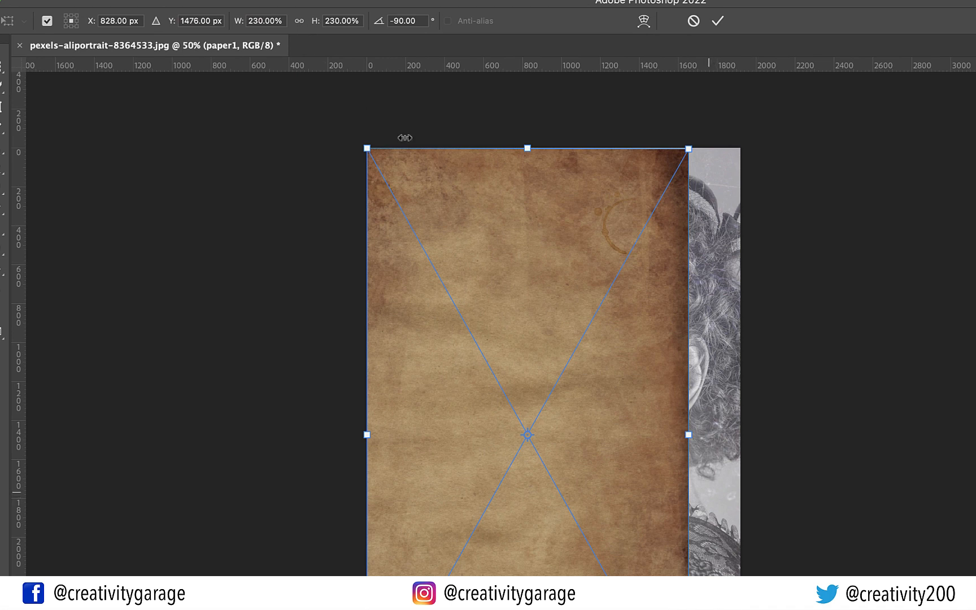
{"action": "left_click_drag", "start_coordinate": [690, 433], "coordinate": [734, 437]}
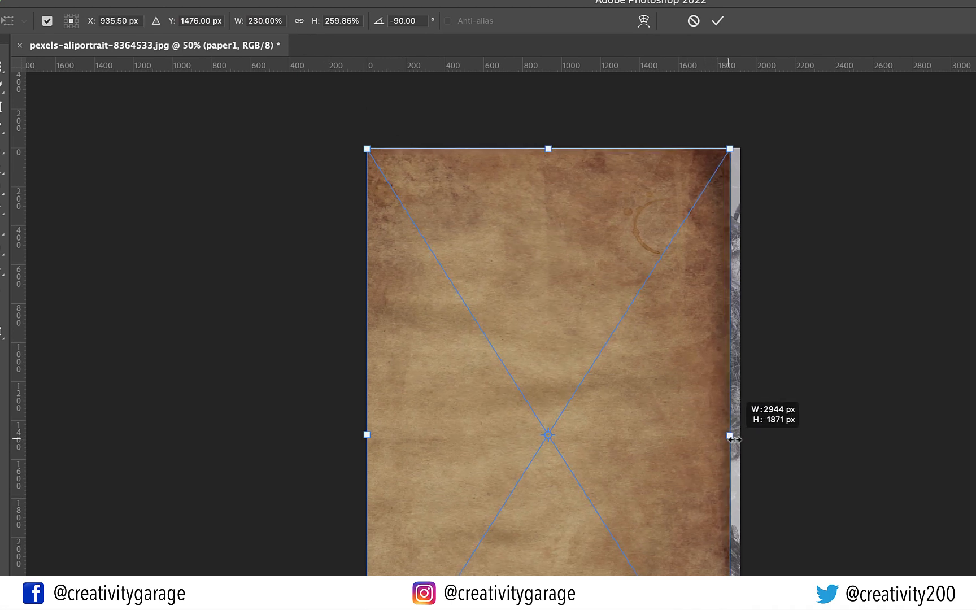
{"action": "left_click_drag", "start_coordinate": [737, 435], "coordinate": [740, 435]}
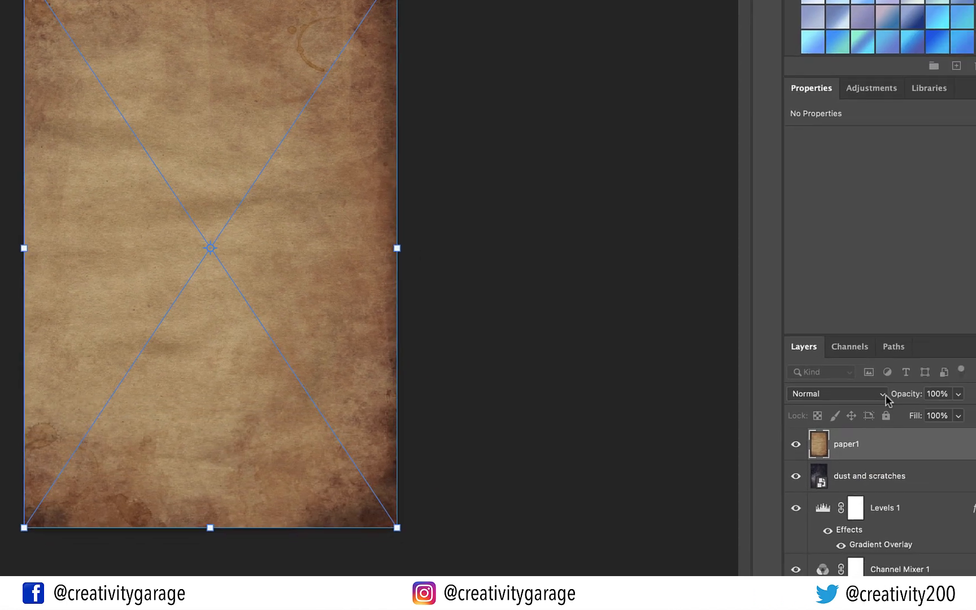
Step: Set the paper1 layer to Multiply blend mode at 75% opacity
{"action": "left_click", "coordinate": [836, 394]}
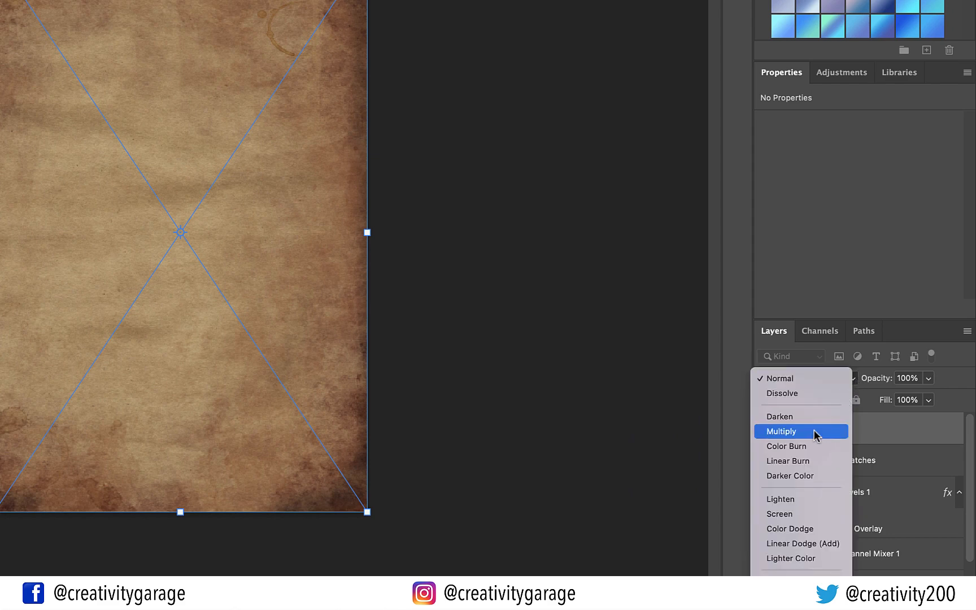
{"action": "left_click", "coordinate": [780, 432]}
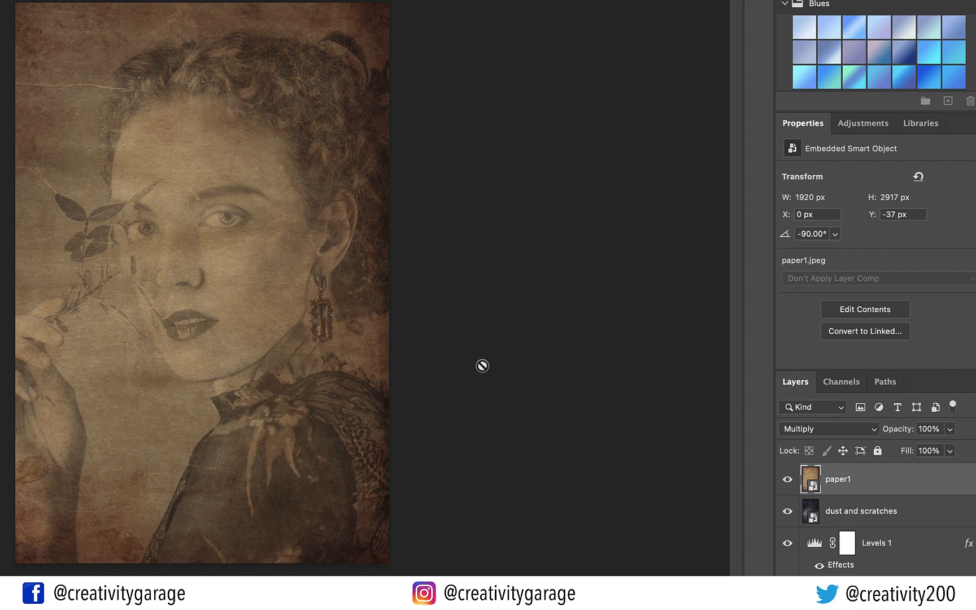
{"action": "left_click_drag", "start_coordinate": [958, 429], "coordinate": [930, 448]}
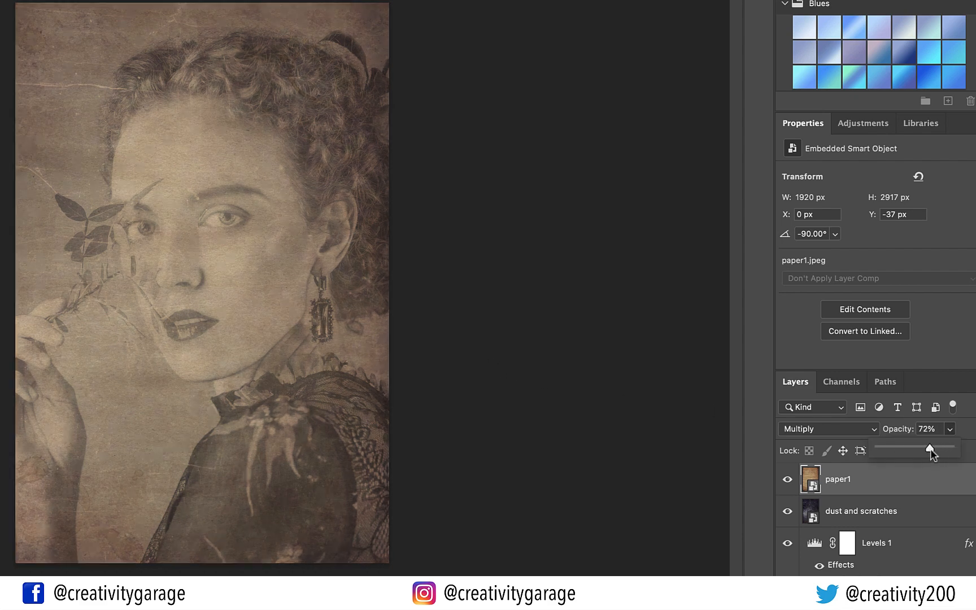
{"action": "left_click_drag", "start_coordinate": [929, 448], "coordinate": [939, 447]}
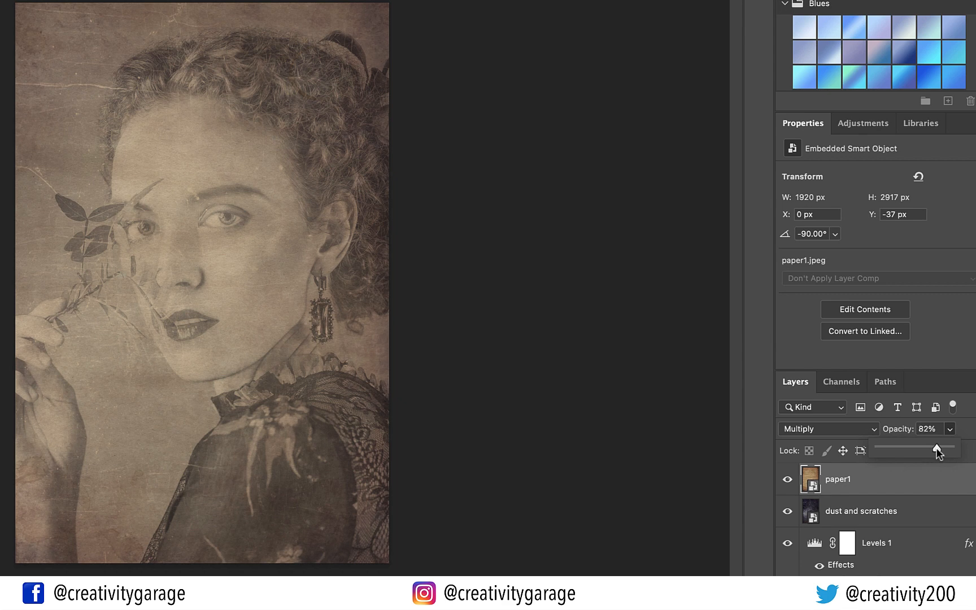
{"action": "left_click_drag", "start_coordinate": [940, 447], "coordinate": [932, 448]}
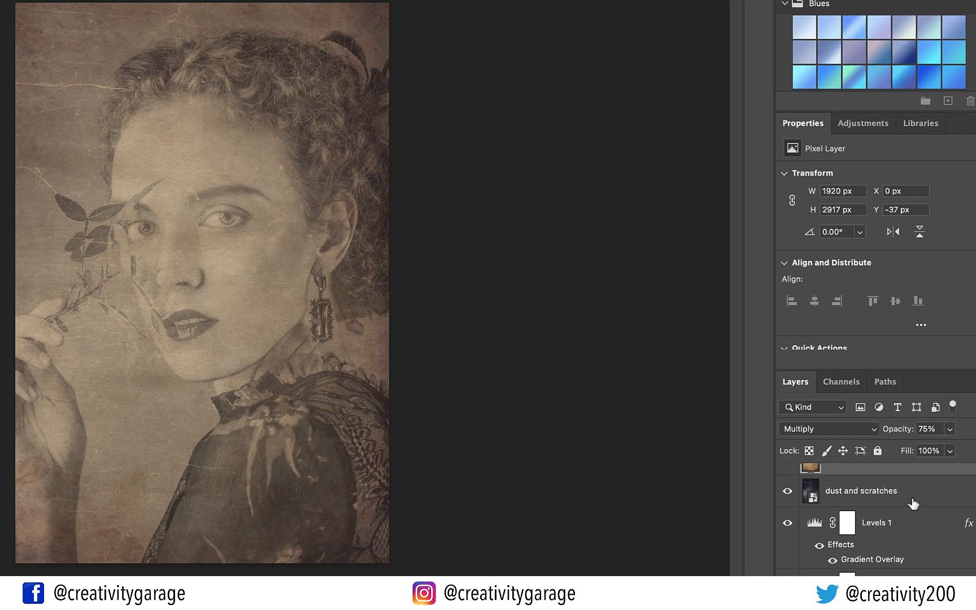
{"action": "scroll", "scroll_direction": "down", "scroll_amount": 3}
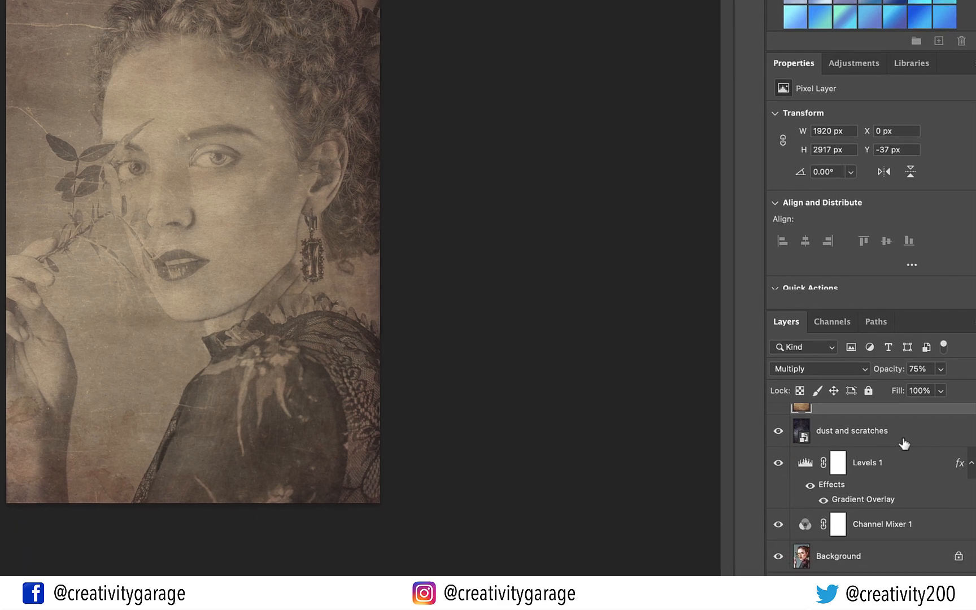
{"action": "left_click", "coordinate": [837, 556]}
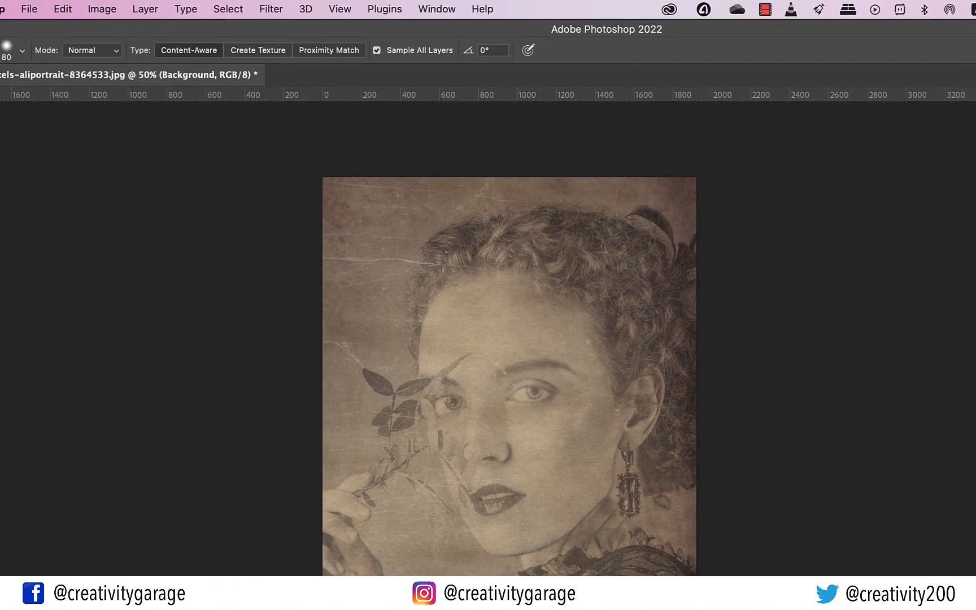
{"action": "left_click", "coordinate": [35, 9]}
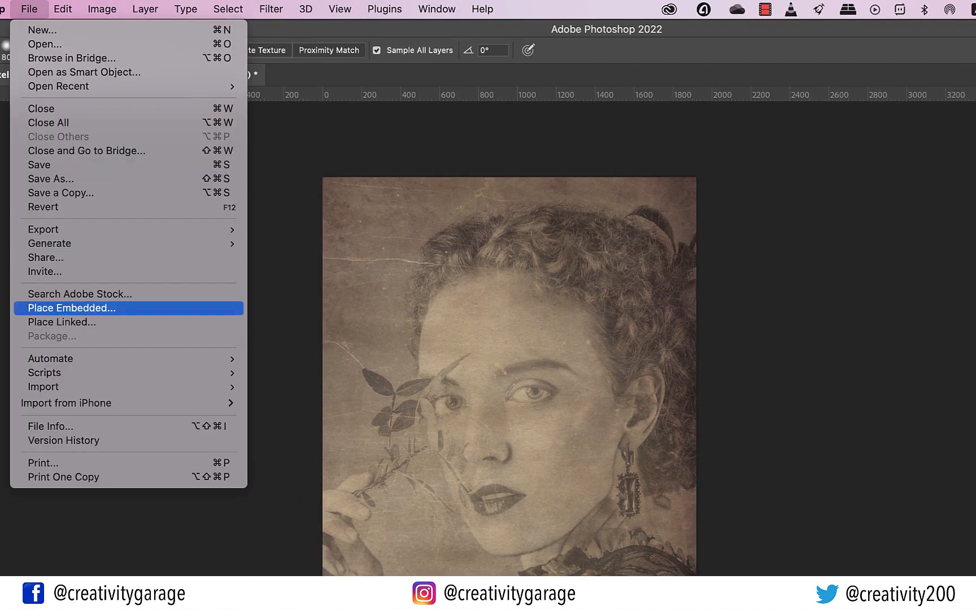
{"action": "left_click", "coordinate": [72, 313]}
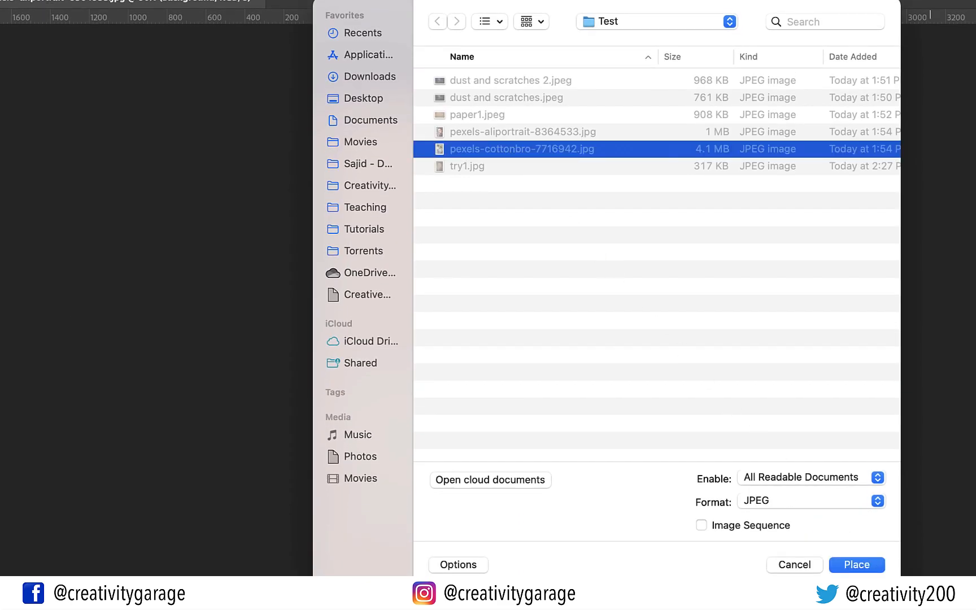
{"action": "left_click", "coordinate": [856, 564]}
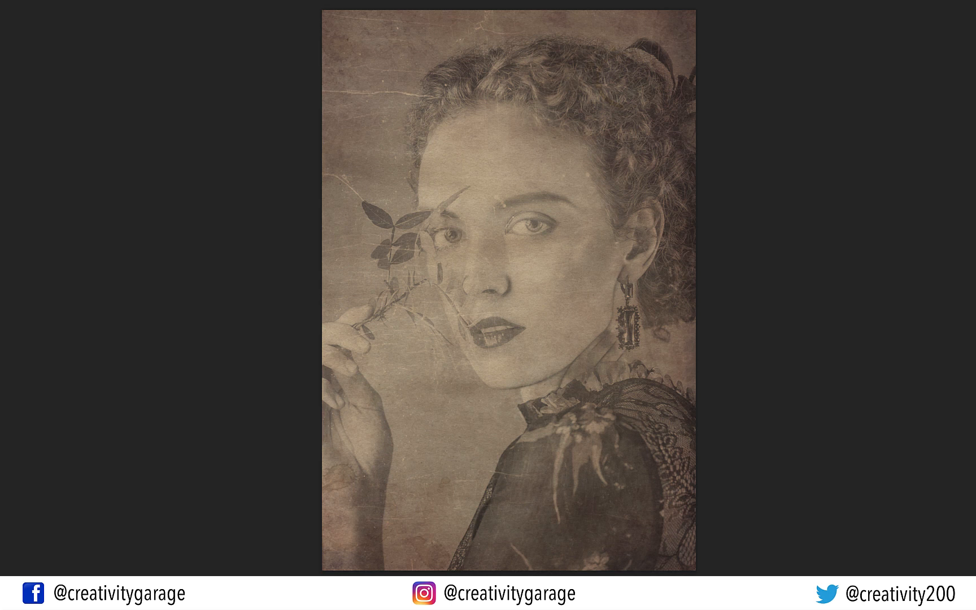
{"action": "left_click", "coordinate": [129, 529]}
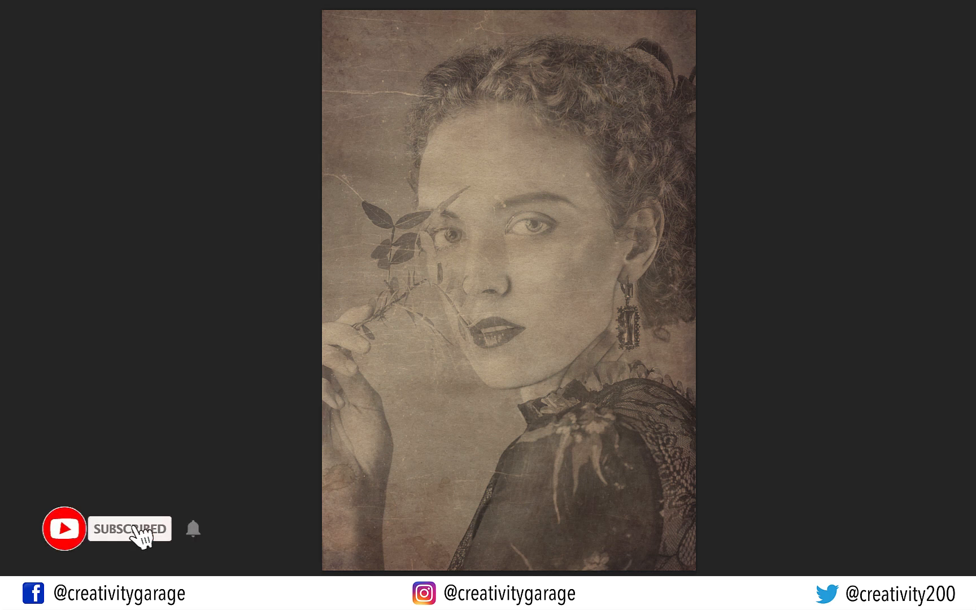